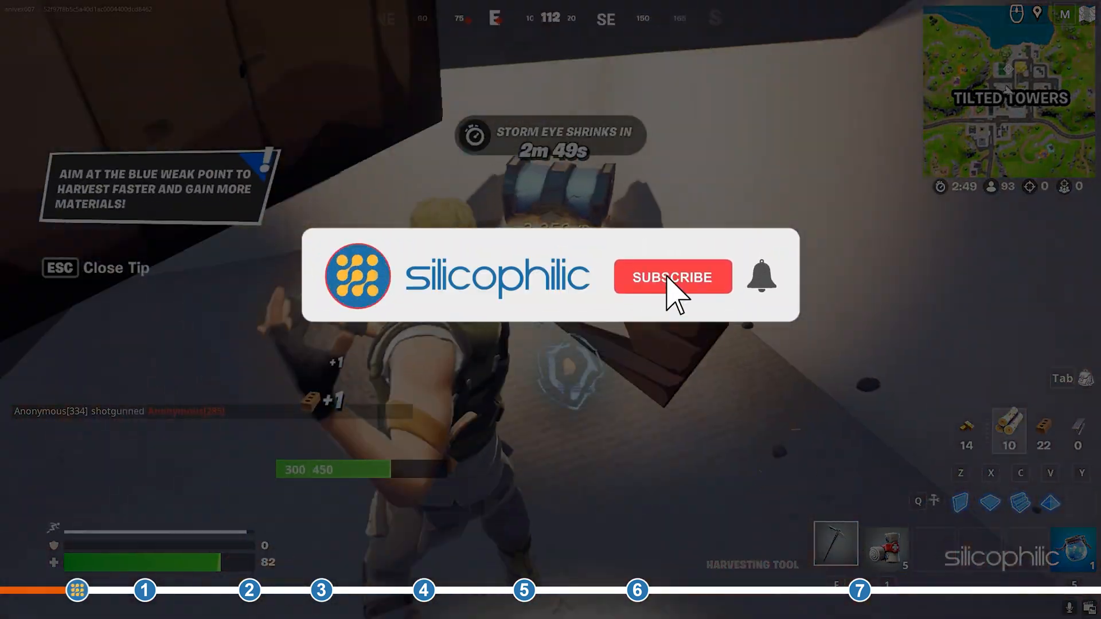
Reach the Video settings page from the lobby side menu and scroll through its options.
{"action": "left_click", "coordinate": [671, 276]}
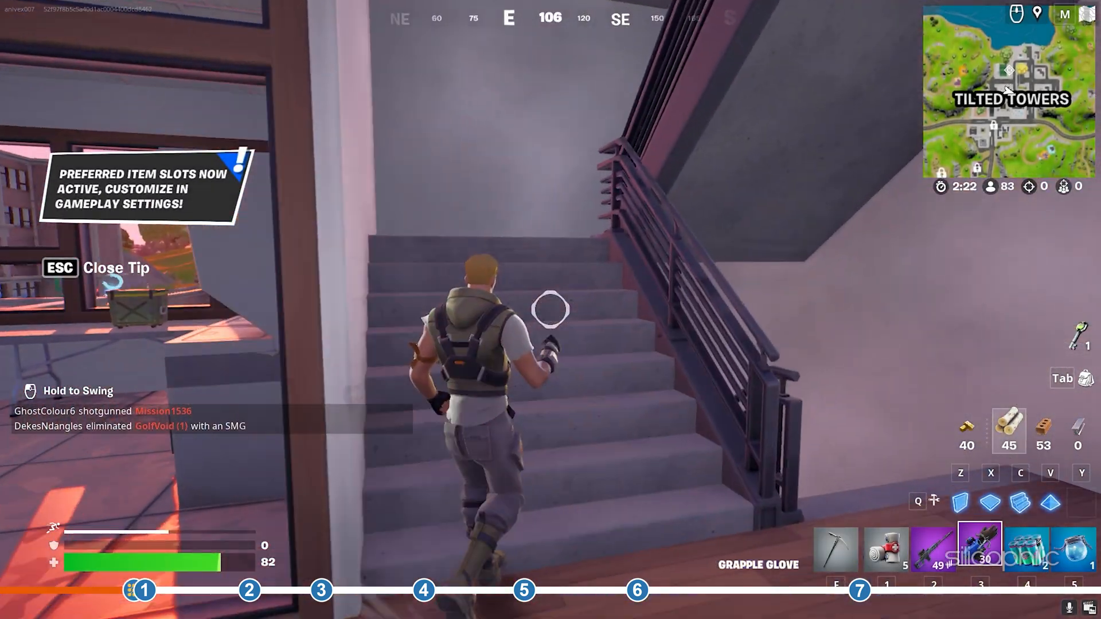
{"action": "mouse_move", "coordinate": [550, 310]}
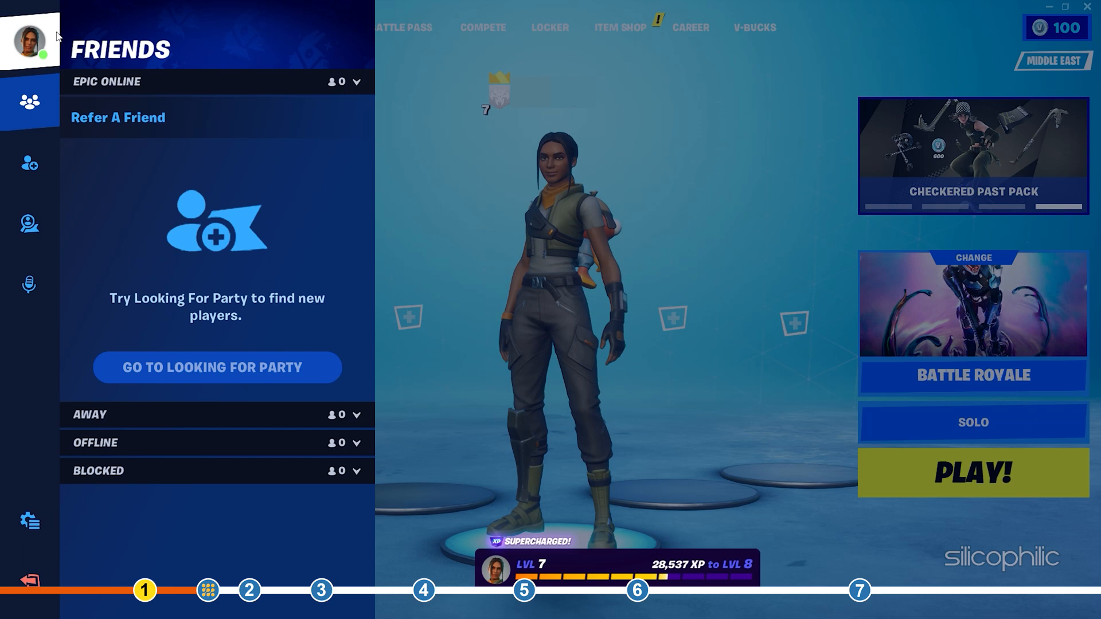
{"action": "left_click", "coordinate": [29, 521]}
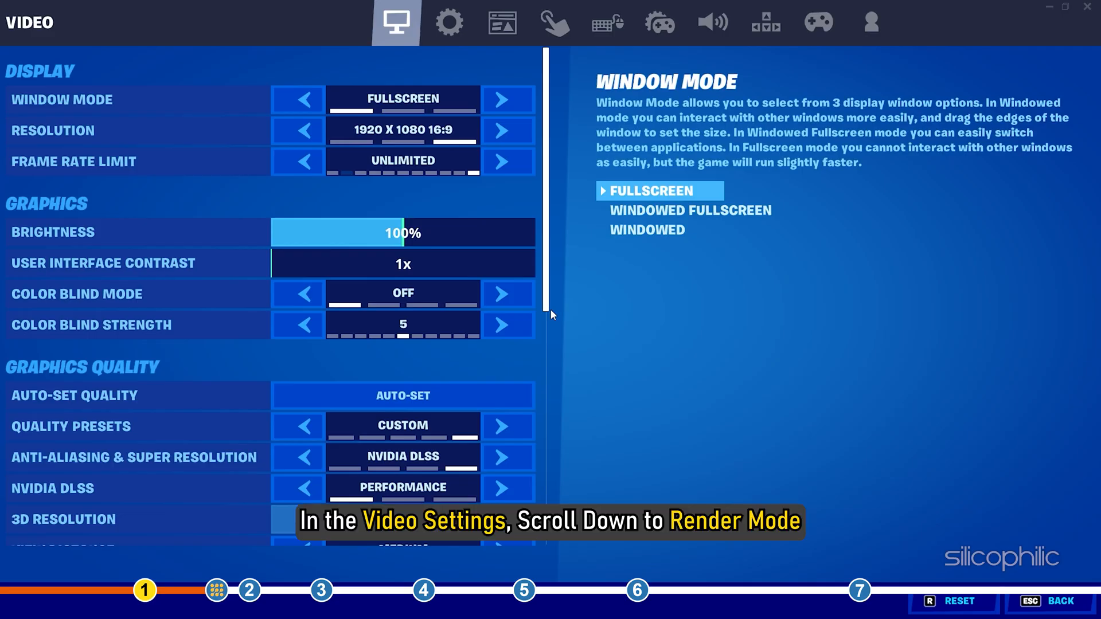
{"action": "scroll", "scroll_direction": "down", "scroll_amount": 3}
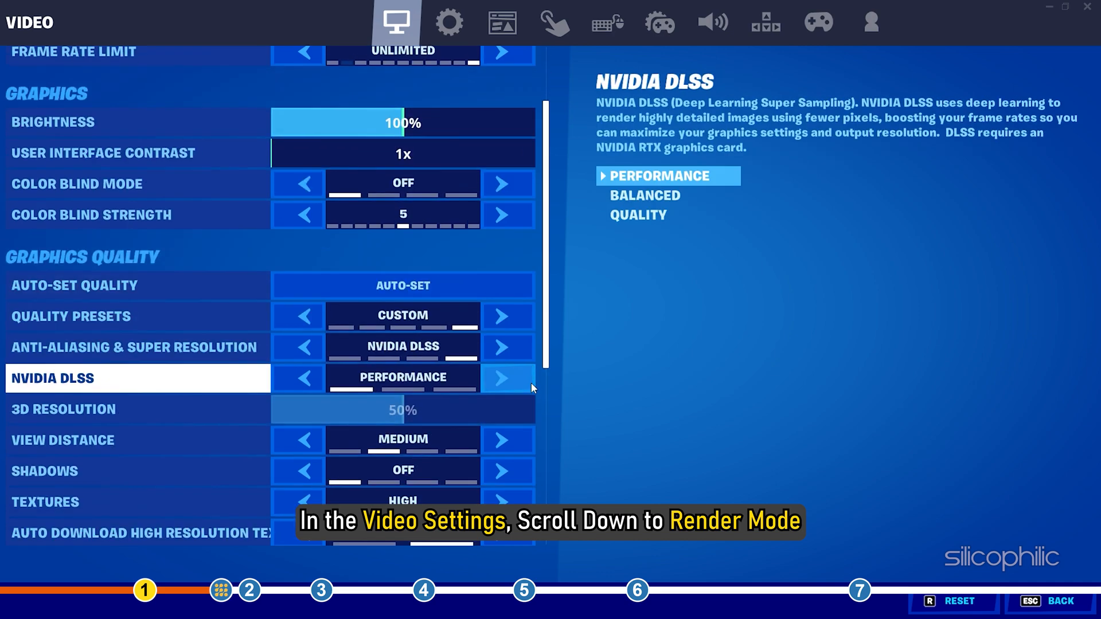
{"action": "scroll", "scroll_direction": "down", "scroll_amount": 3}
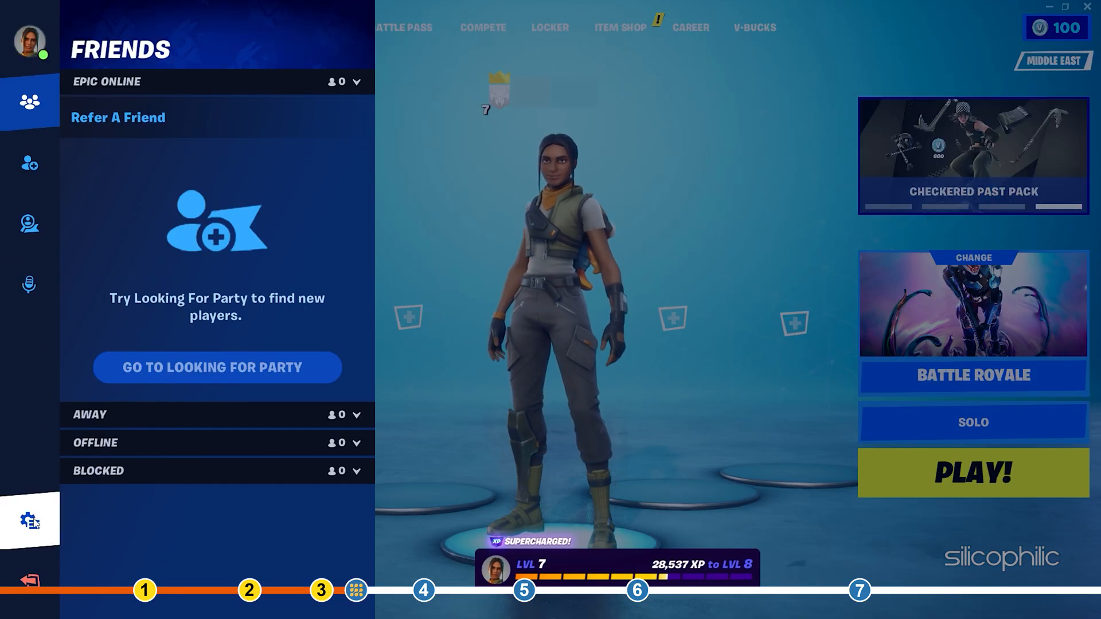
Change the Quality Presets option from Epic to Low in the Video settings.
{"action": "left_click", "coordinate": [30, 521]}
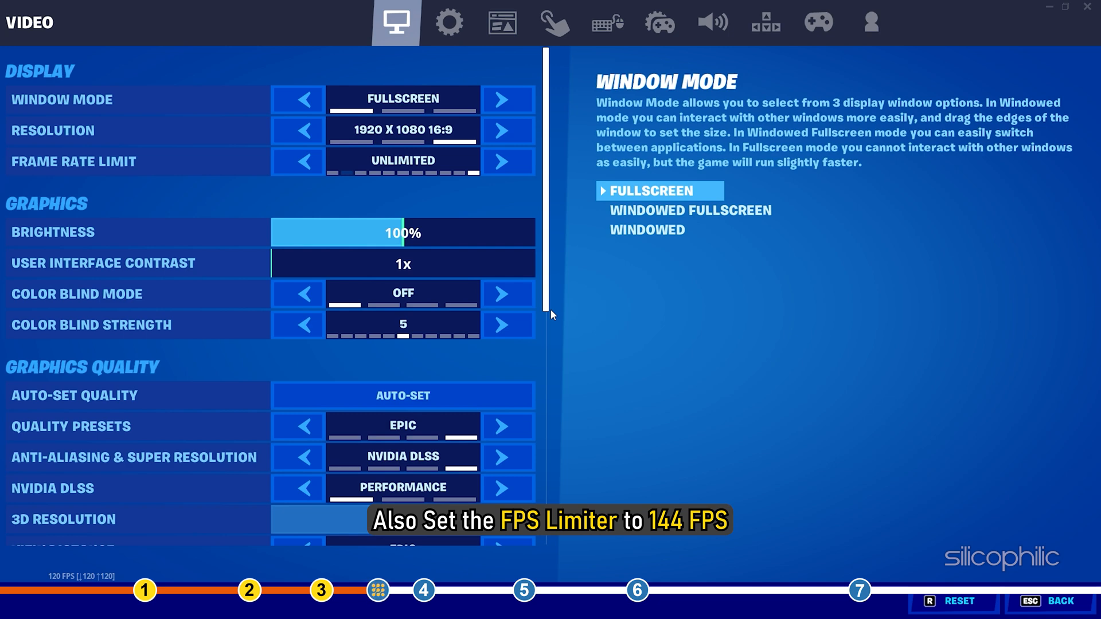
{"action": "left_click", "coordinate": [506, 162]}
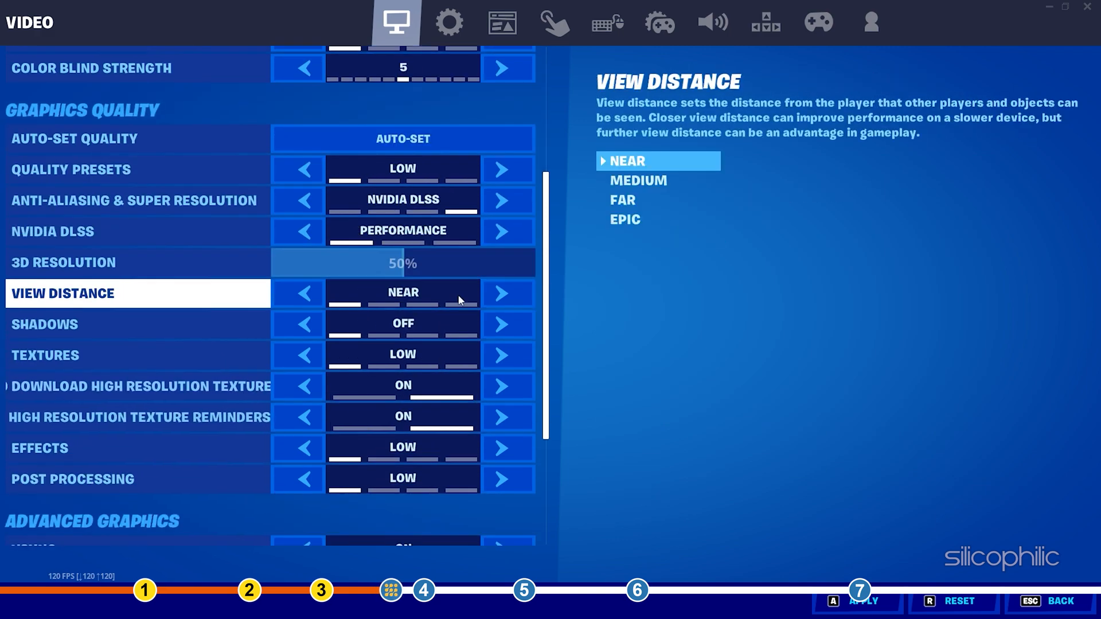
{"action": "scroll", "scroll_direction": "down", "scroll_amount": 3}
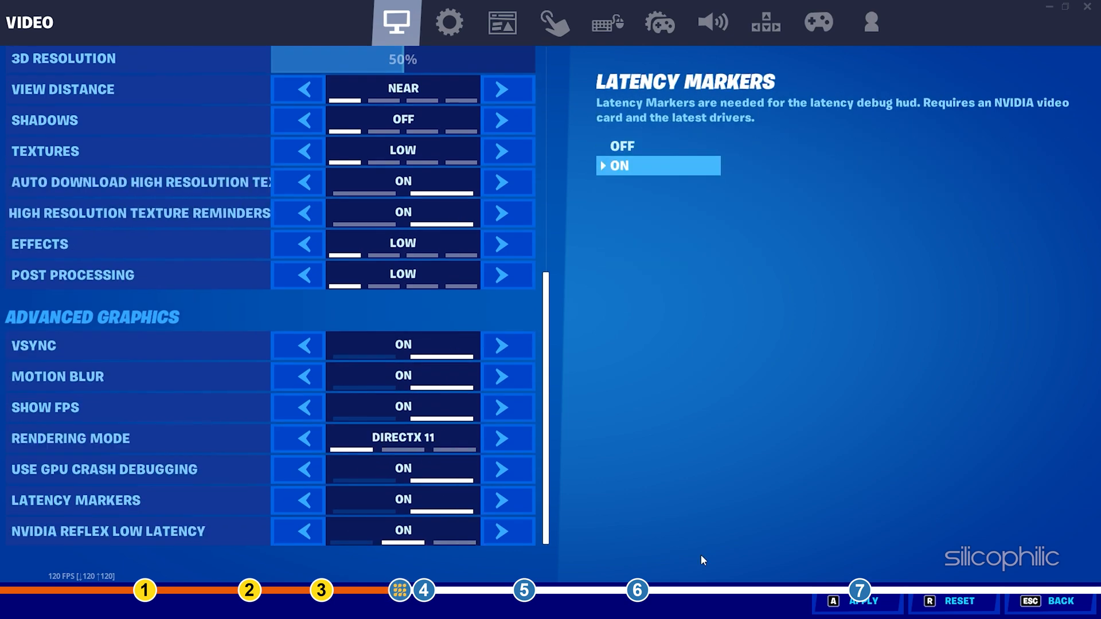
{"action": "scroll", "scroll_direction": "up", "scroll_amount": 3}
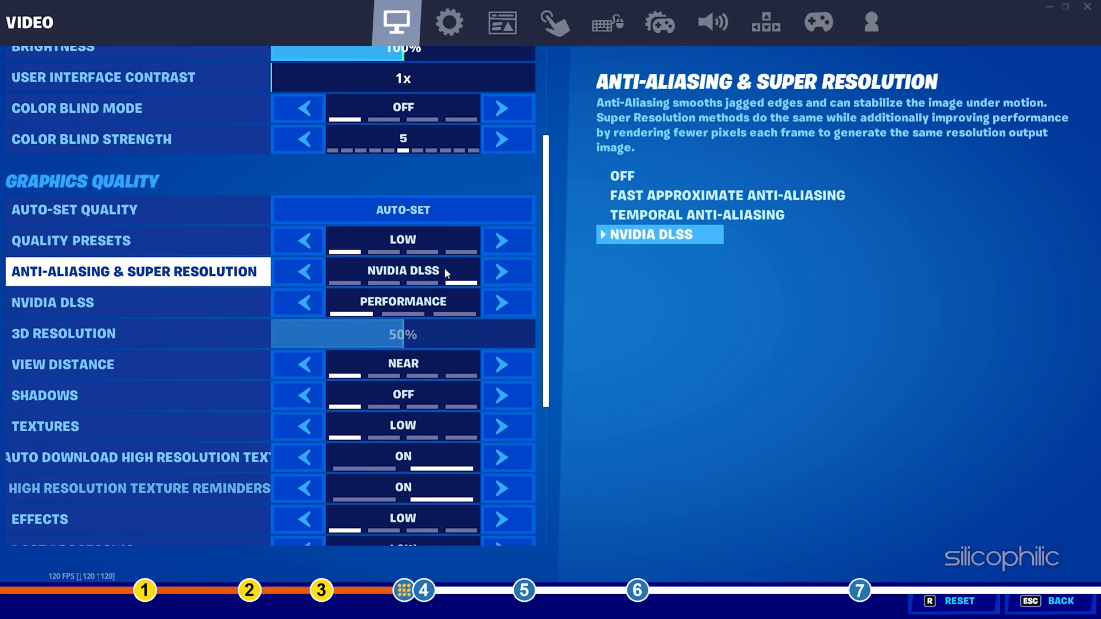
{"action": "scroll", "scroll_direction": "up", "scroll_amount": 3}
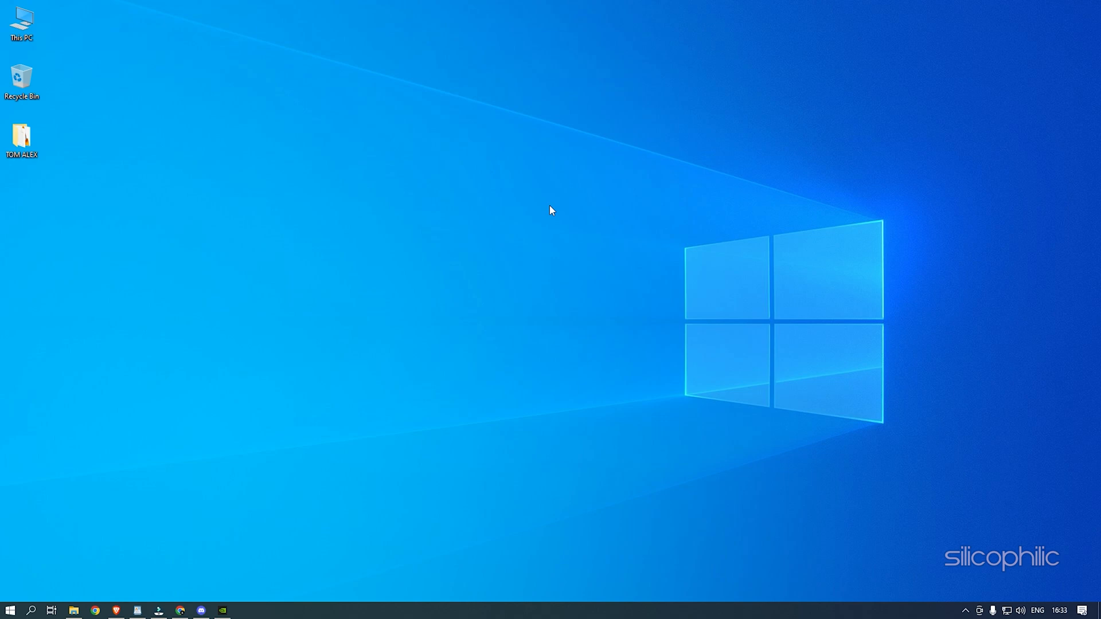
Launch Task Manager from the taskbar, end Discord and NVIDIA GeForce Experience, then close it.
{"action": "right_click", "coordinate": [523, 609]}
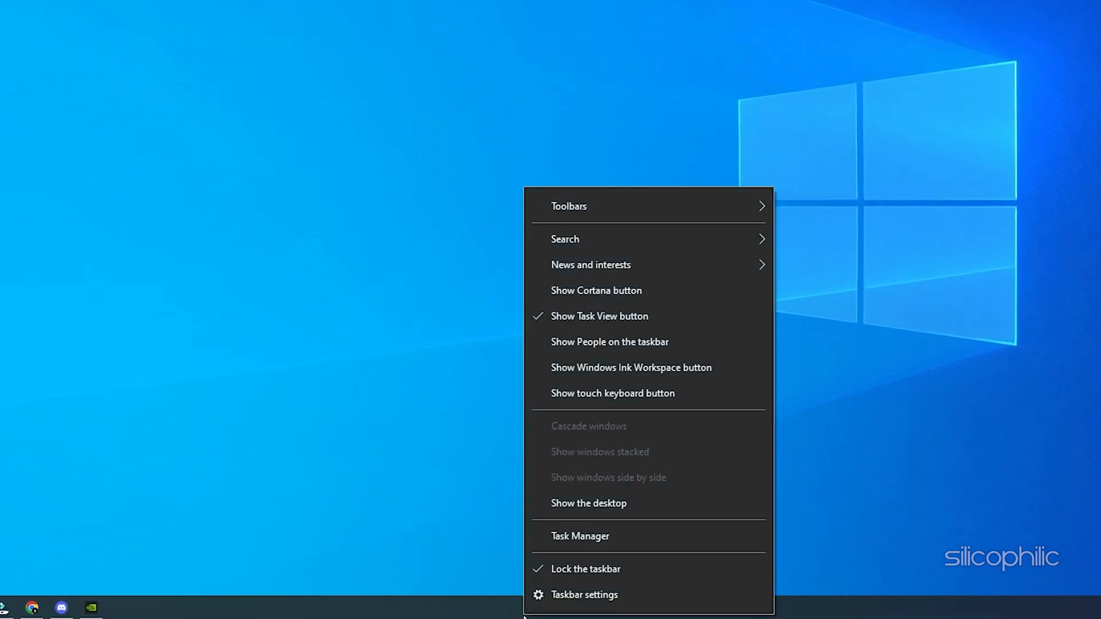
{"action": "mouse_move", "coordinate": [580, 536]}
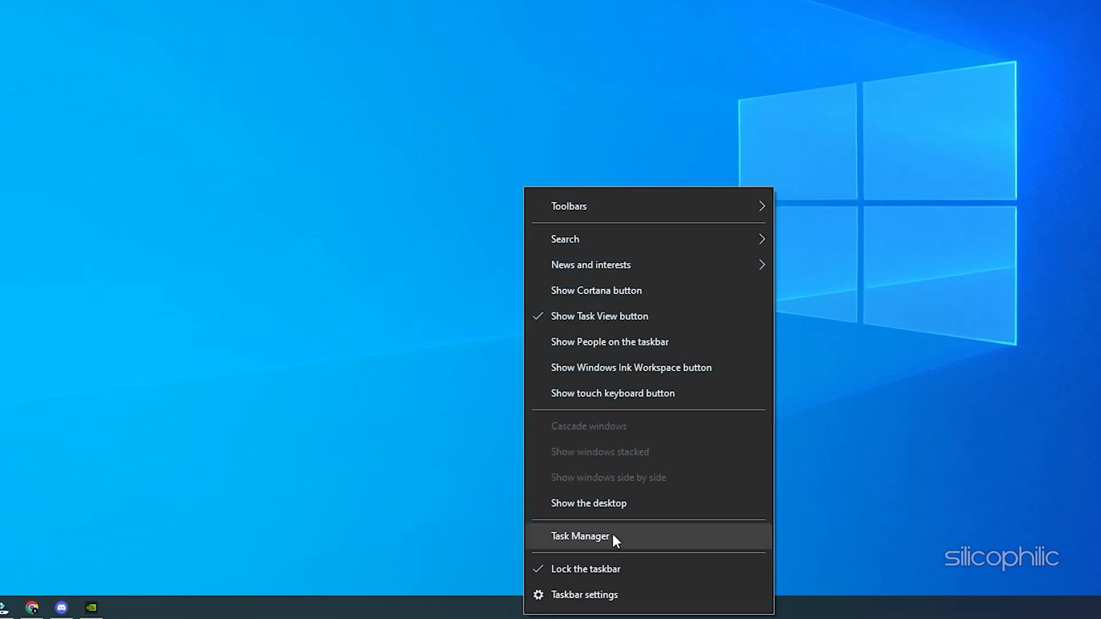
{"action": "left_click", "coordinate": [579, 536]}
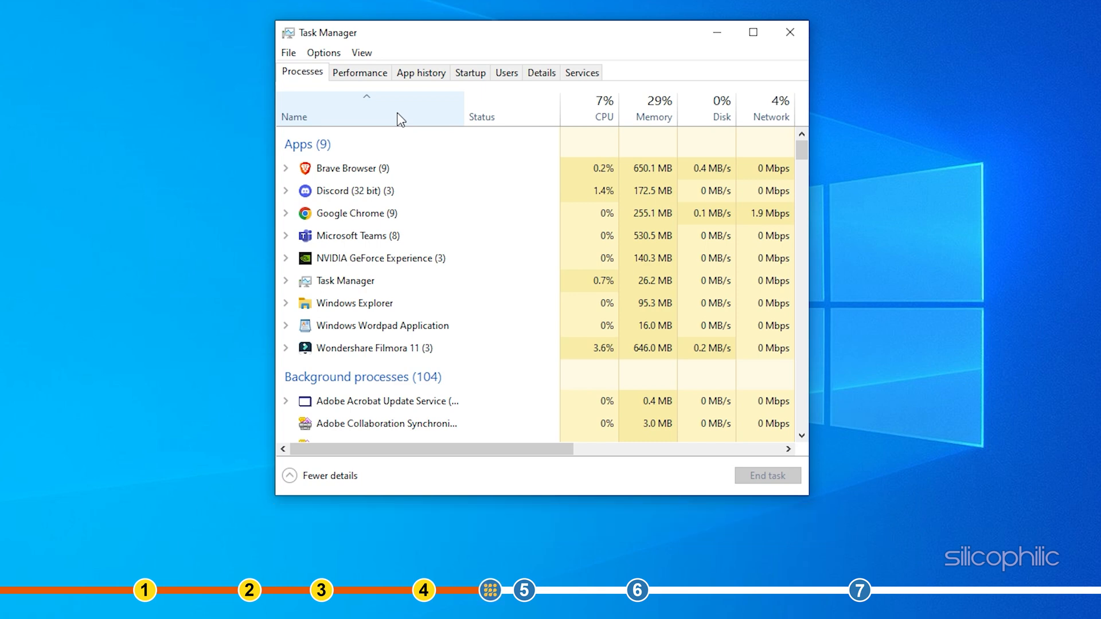
{"action": "right_click", "coordinate": [354, 191]}
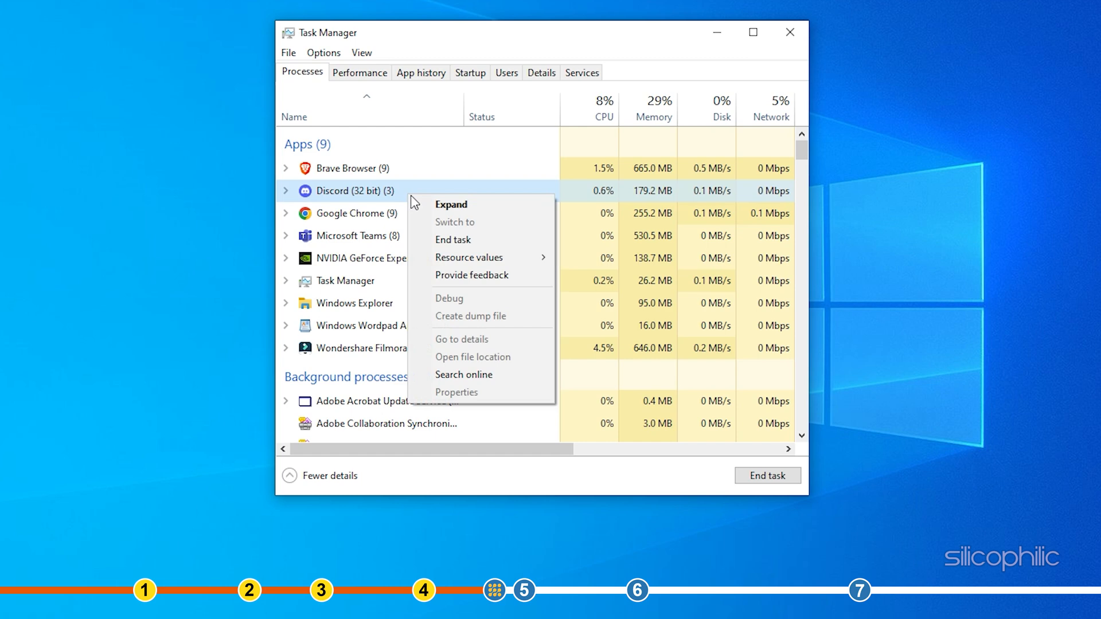
{"action": "left_click", "coordinate": [453, 240]}
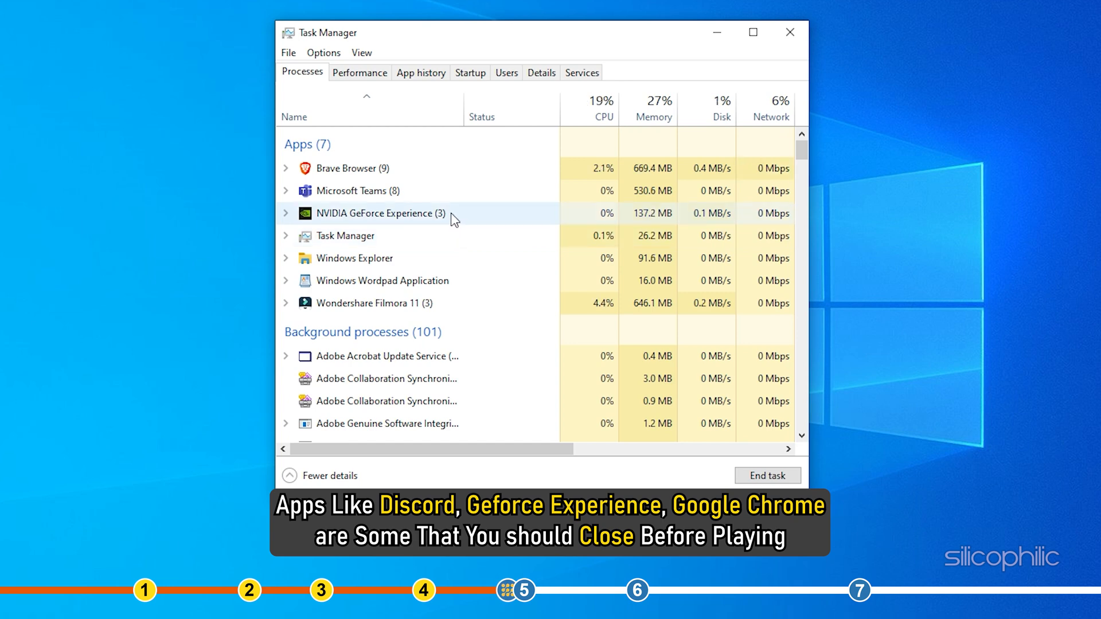
{"action": "left_click", "coordinate": [767, 475]}
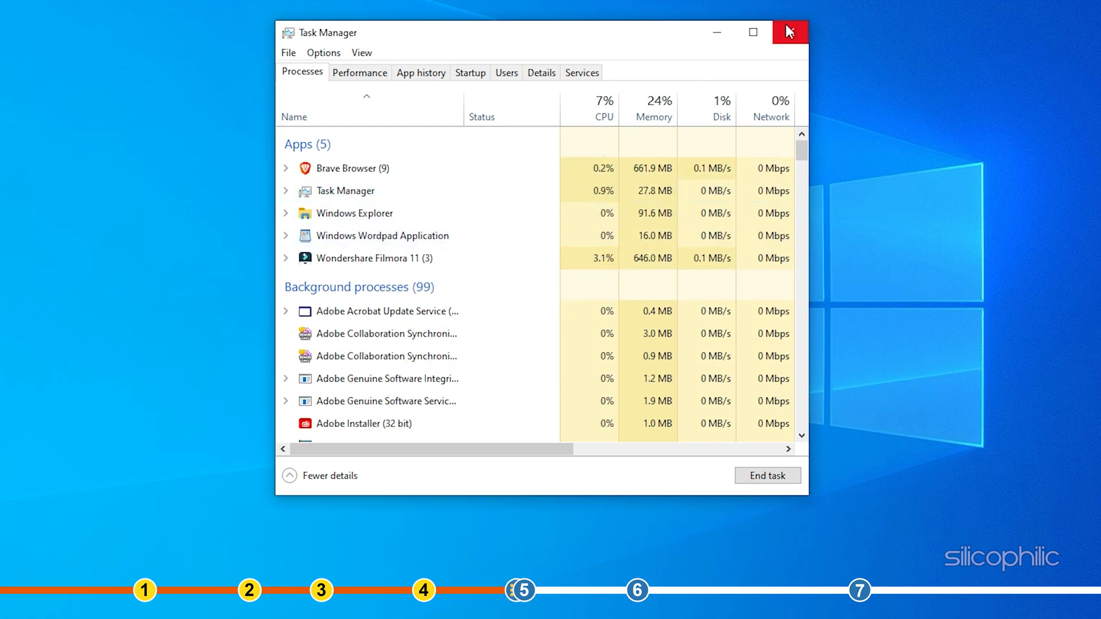
{"action": "left_click", "coordinate": [790, 32]}
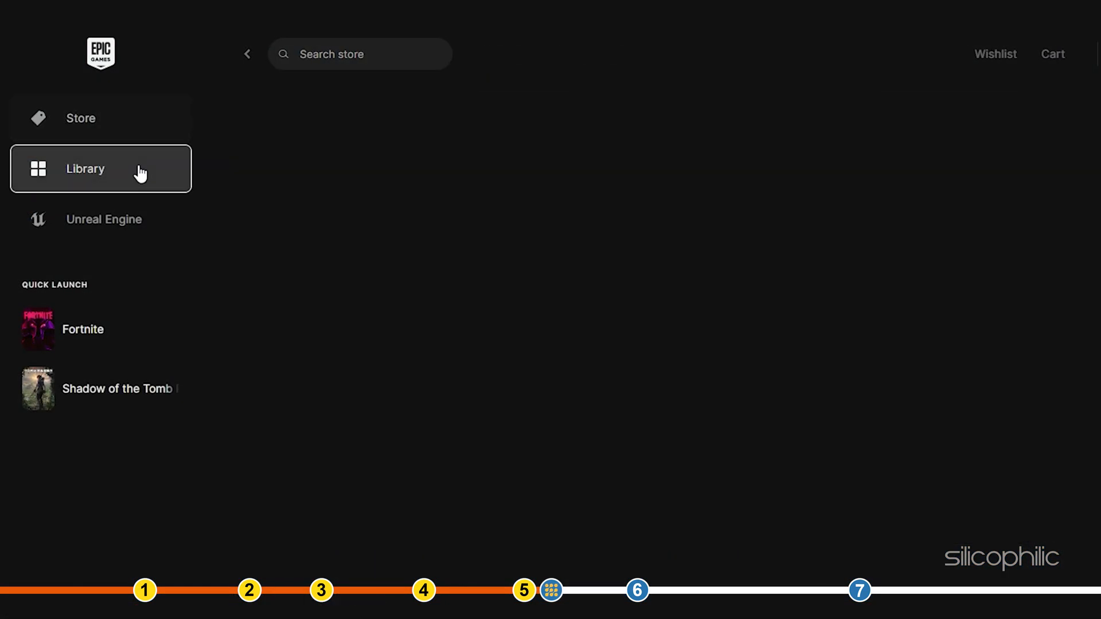
Uninstall Fortnite from the Library and confirm the removal.
{"action": "left_click", "coordinate": [84, 168]}
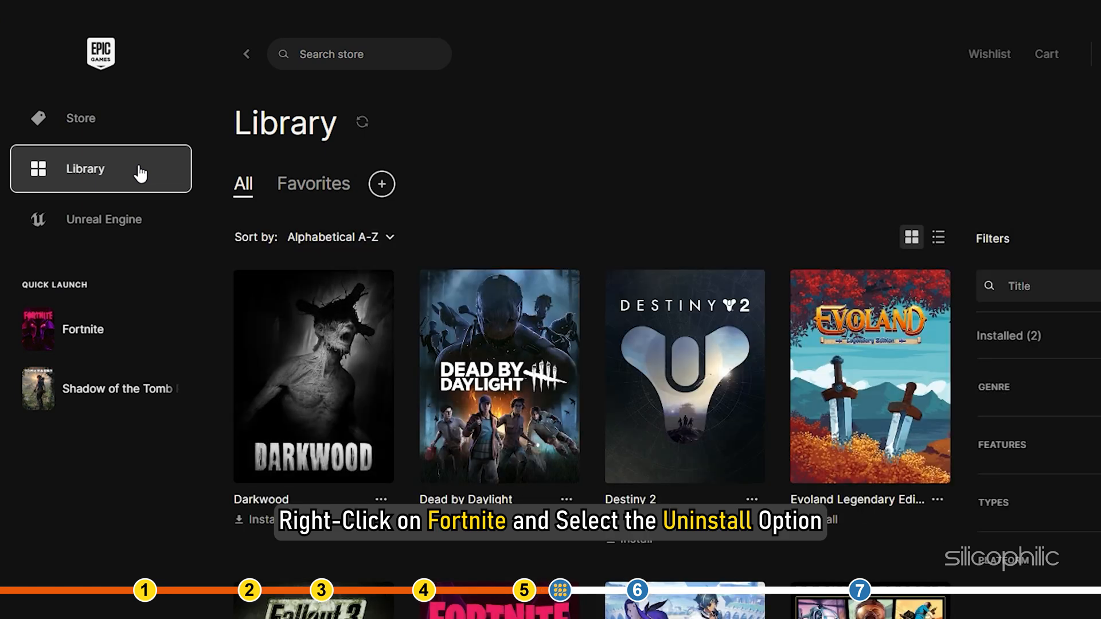
{"action": "scroll", "scroll_direction": "down", "scroll_amount": 3}
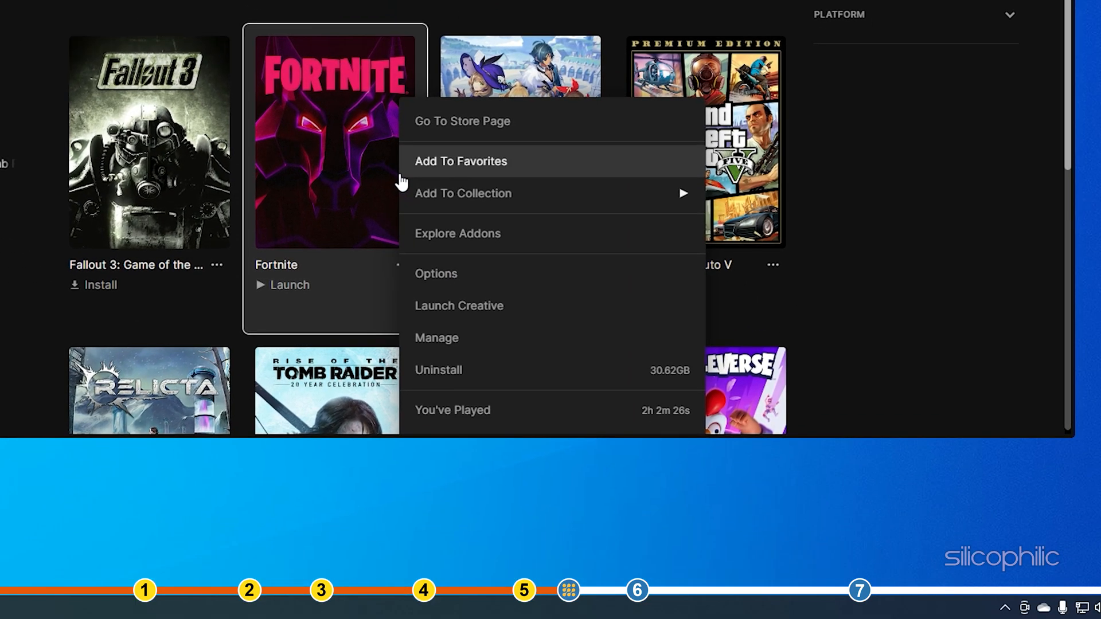
{"action": "mouse_move", "coordinate": [480, 371]}
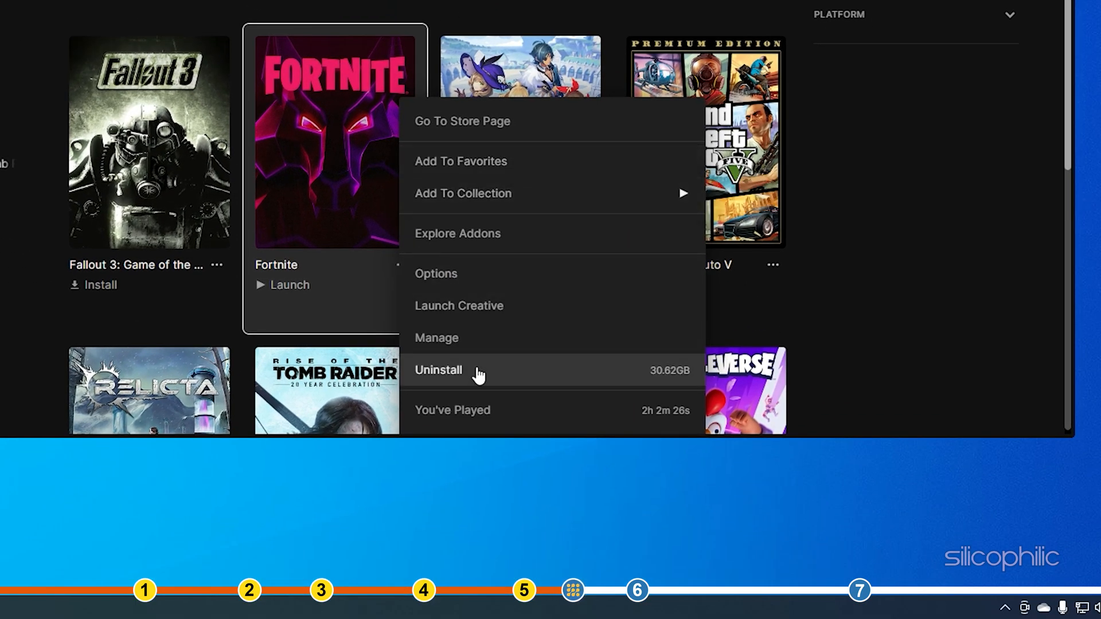
{"action": "left_click", "coordinate": [438, 371]}
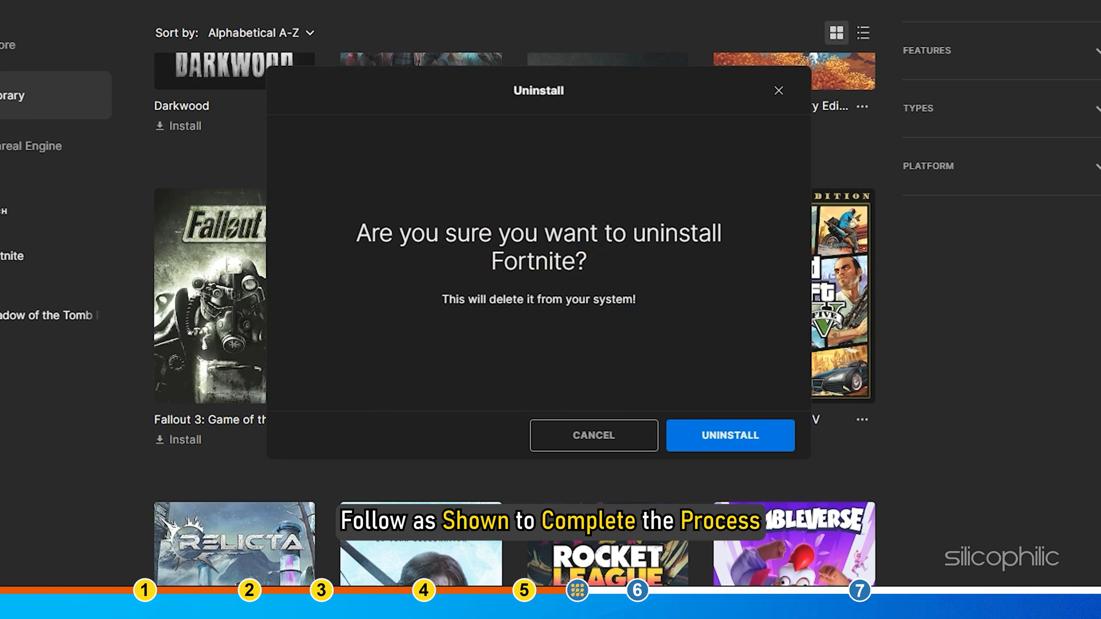
{"action": "mouse_move", "coordinate": [772, 443]}
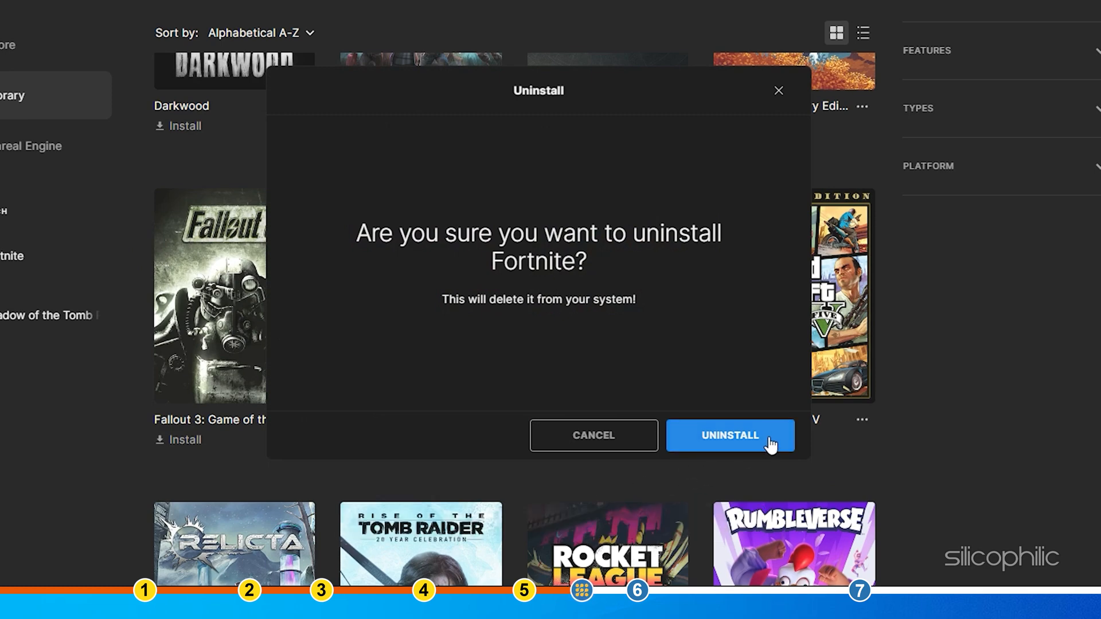
{"action": "left_click", "coordinate": [729, 436]}
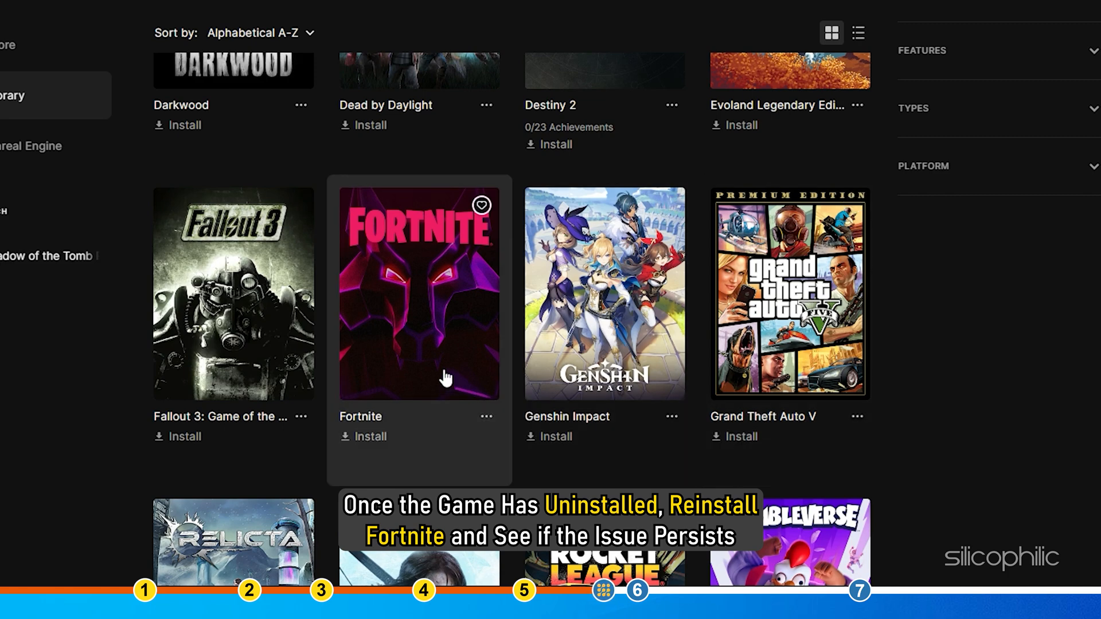
Start reinstalling Fortnite into the E:\GAMES folder.
{"action": "left_click", "coordinate": [371, 437]}
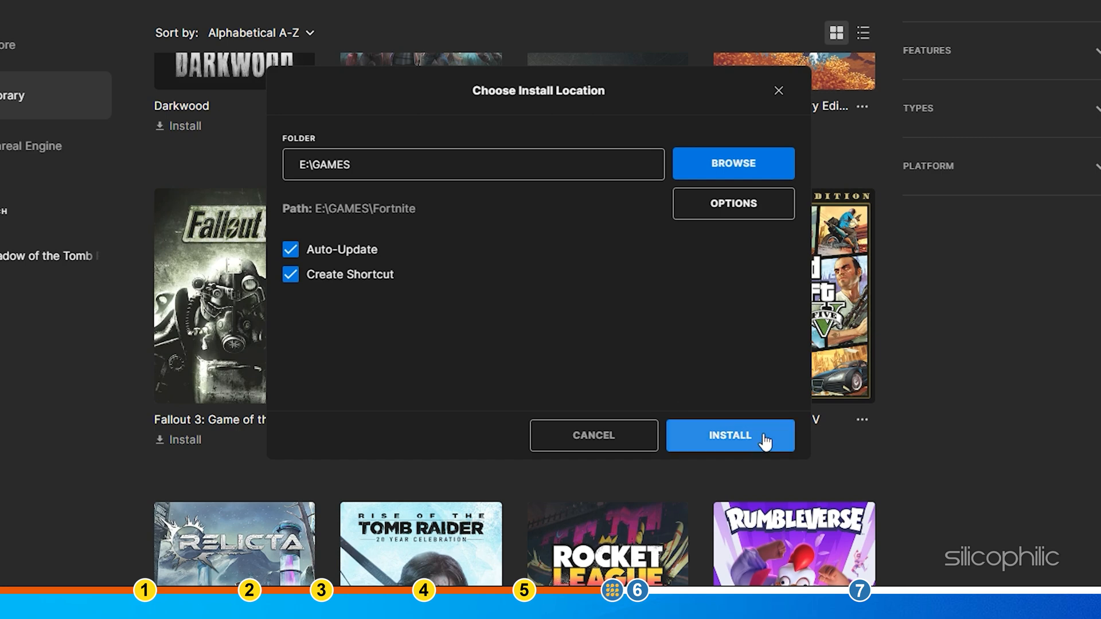
{"action": "left_click", "coordinate": [729, 436]}
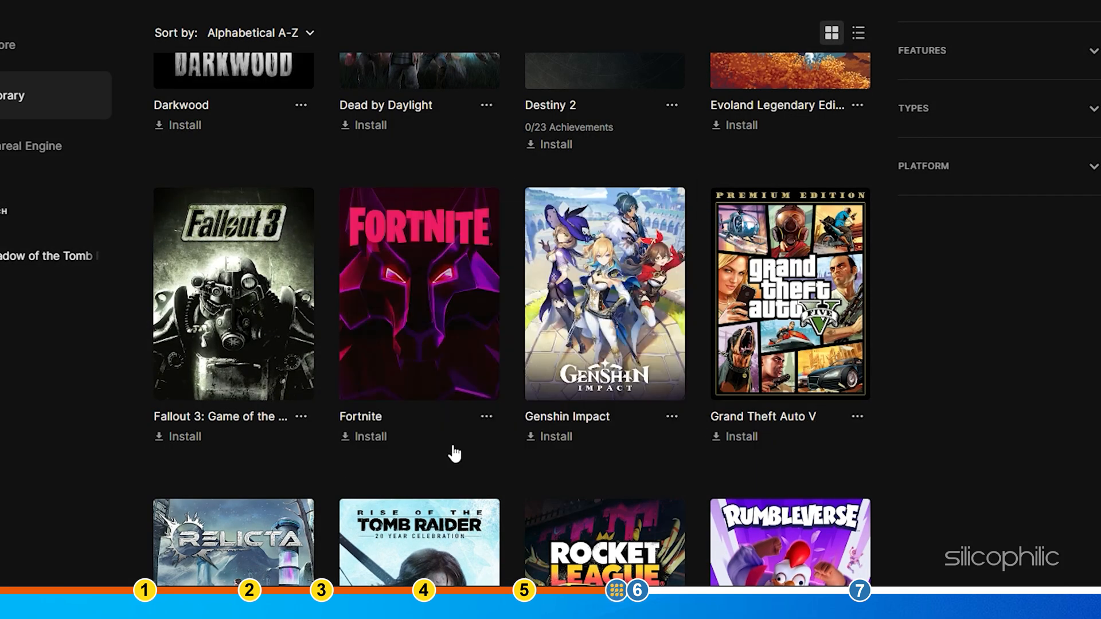
{"action": "left_click", "coordinate": [370, 436]}
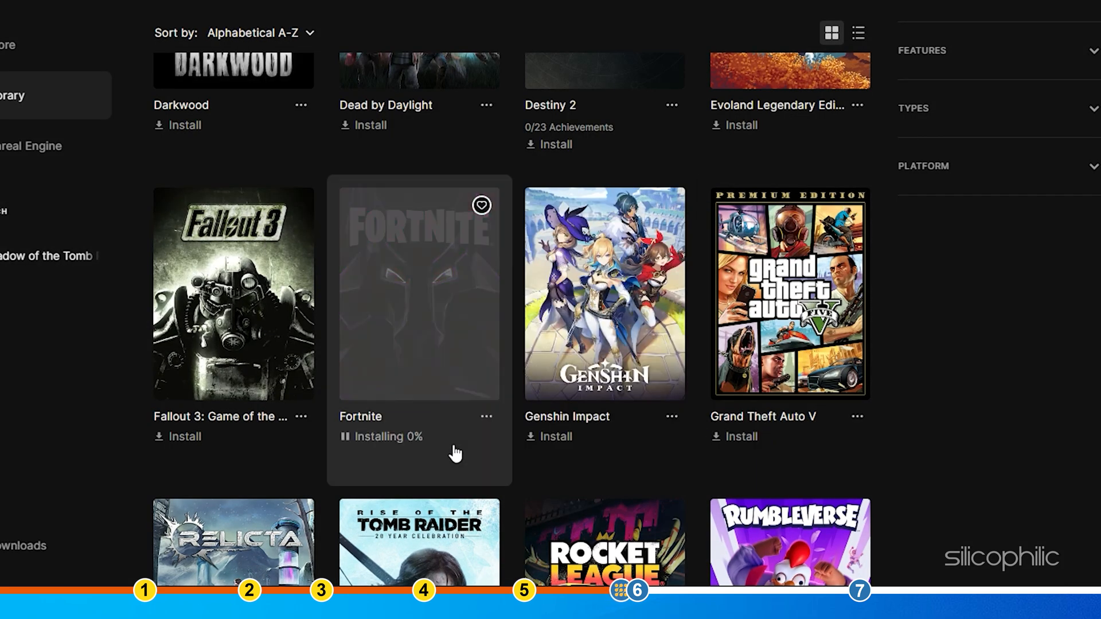
{"action": "left_click", "coordinate": [101, 547]}
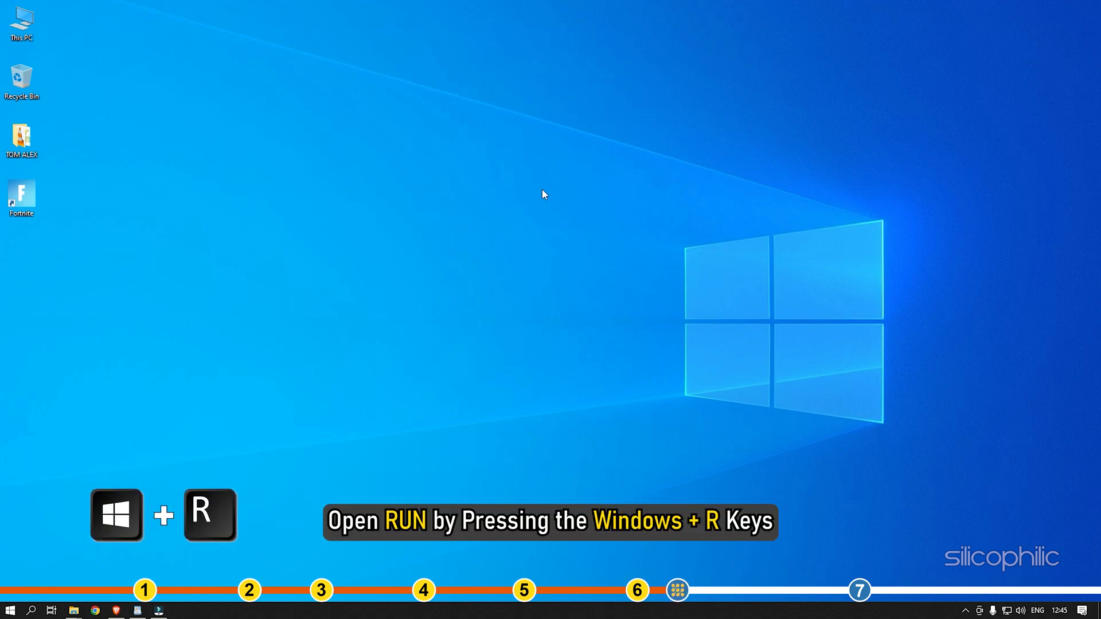
Run regedit from the Run dialog and approve the User Account Control prompt.
{"action": "key", "text": "win+r"}
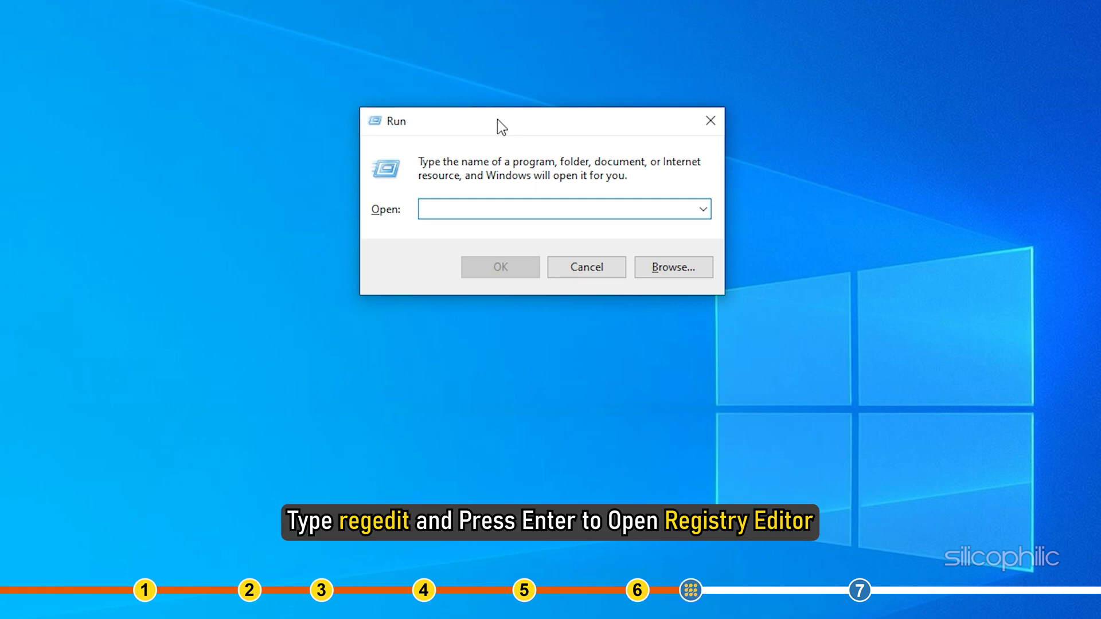
{"action": "type", "text": "regedit"}
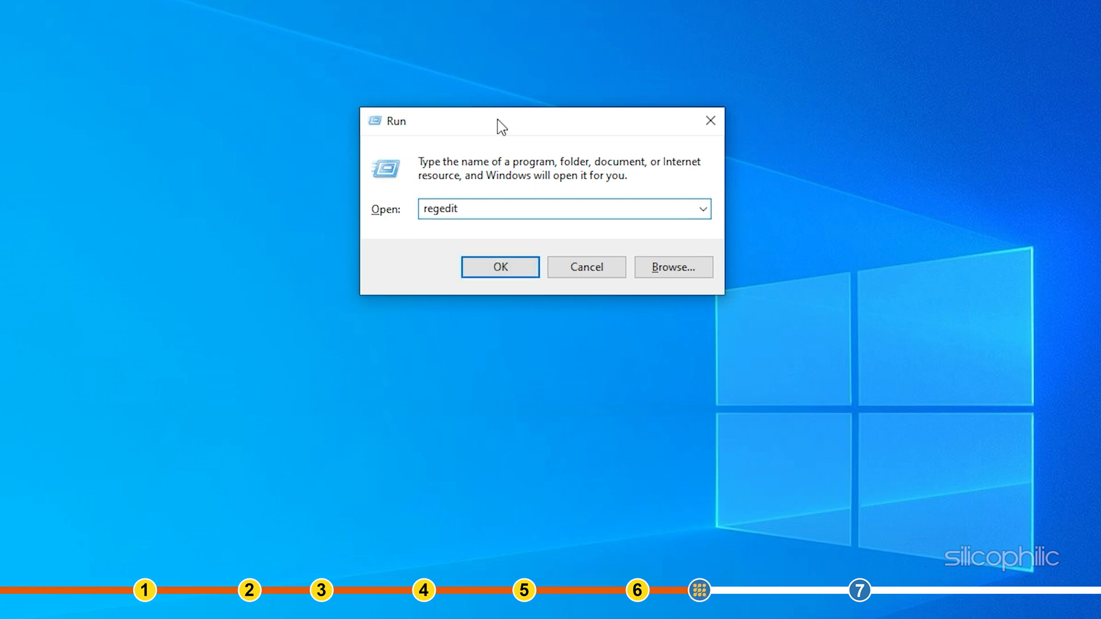
{"action": "left_click", "coordinate": [499, 267]}
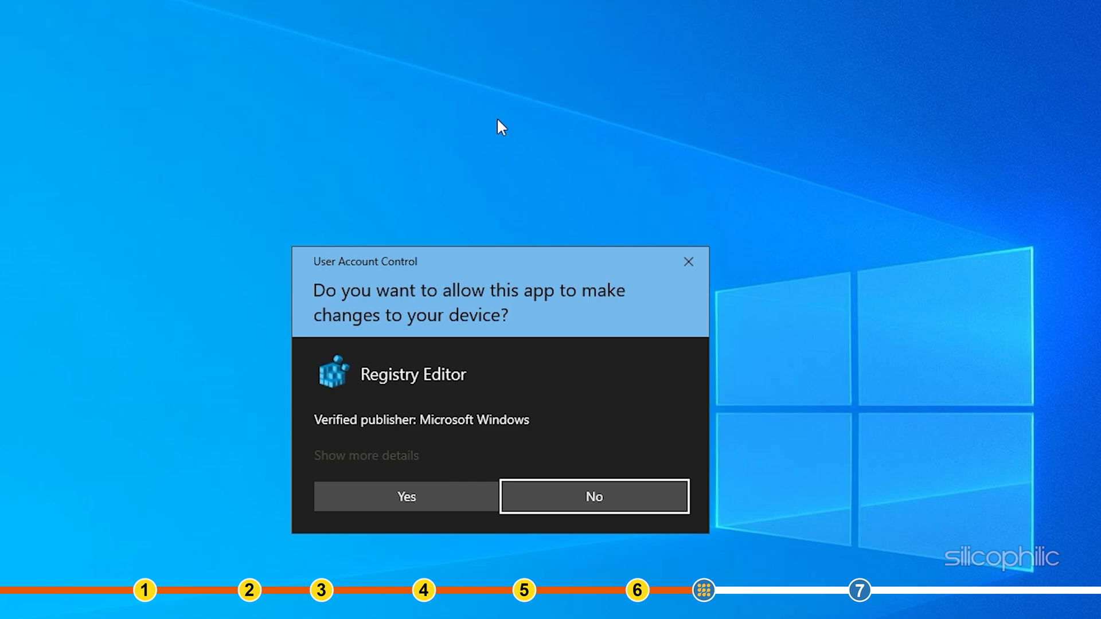
{"action": "left_click", "coordinate": [405, 496]}
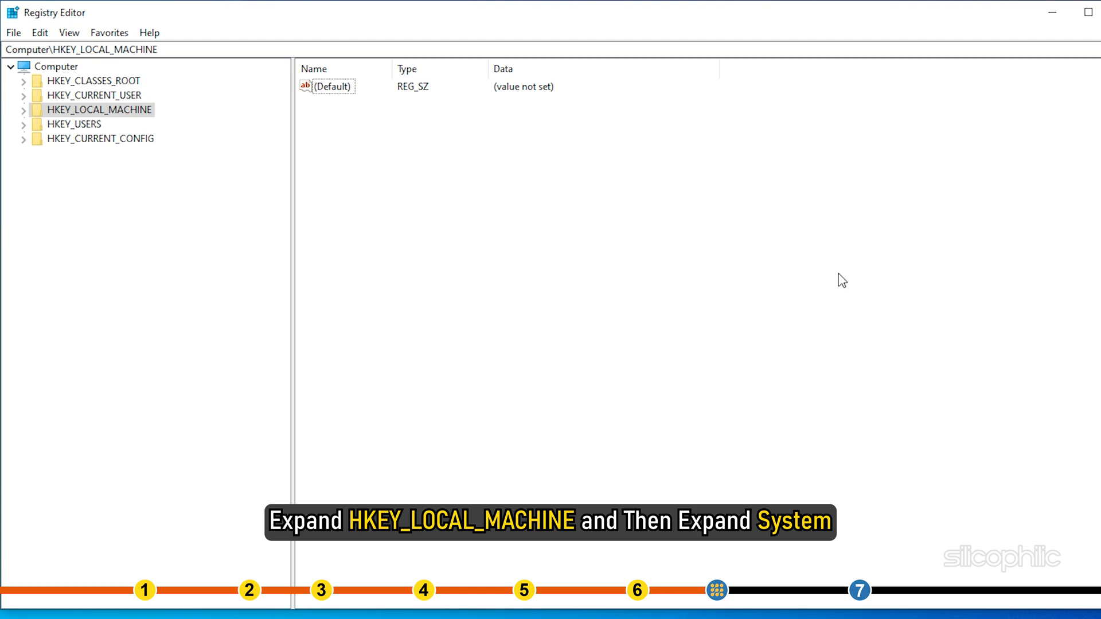
{"action": "mouse_move", "coordinate": [265, 167]}
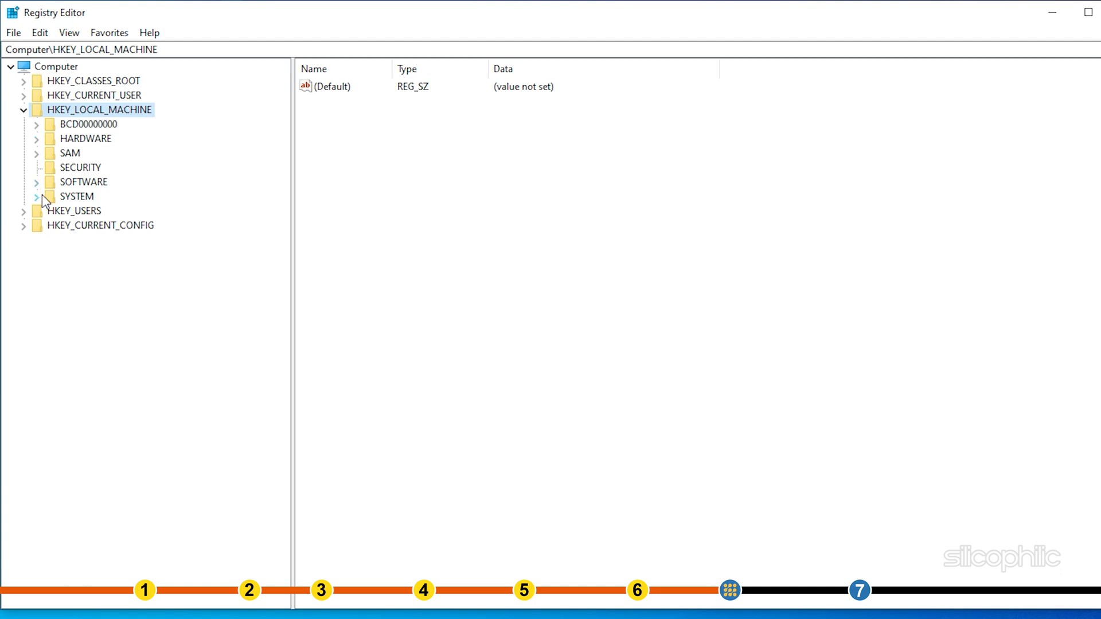
Expand HKEY_LOCAL_MACHINE > SYSTEM > ControlSet001 > Control > Session Manager in the tree.
{"action": "left_click", "coordinate": [35, 196]}
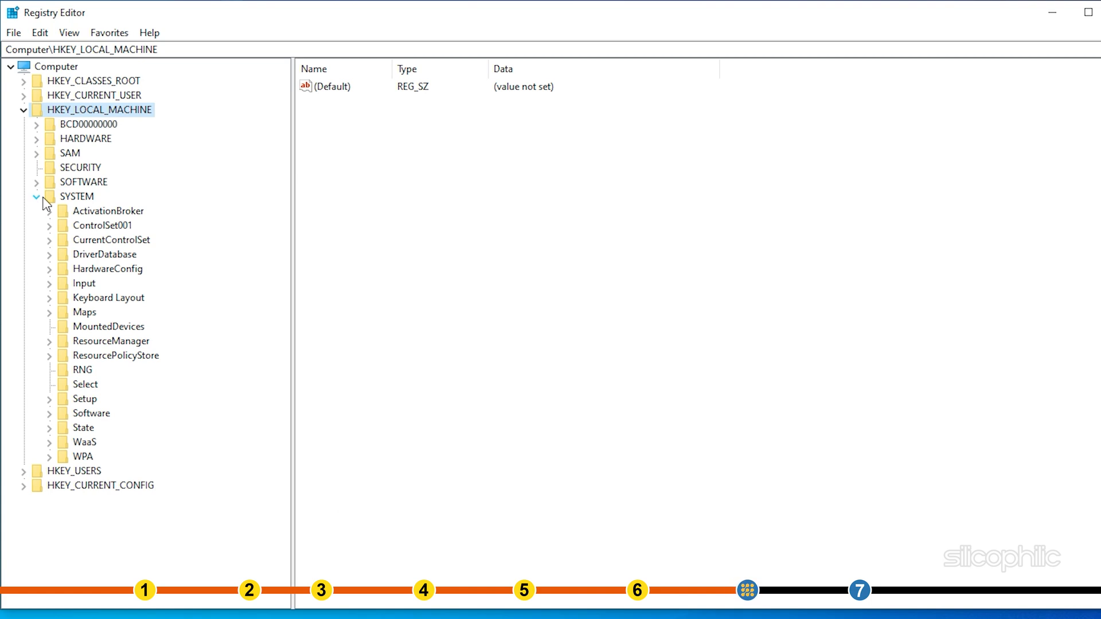
{"action": "left_click", "coordinate": [49, 226]}
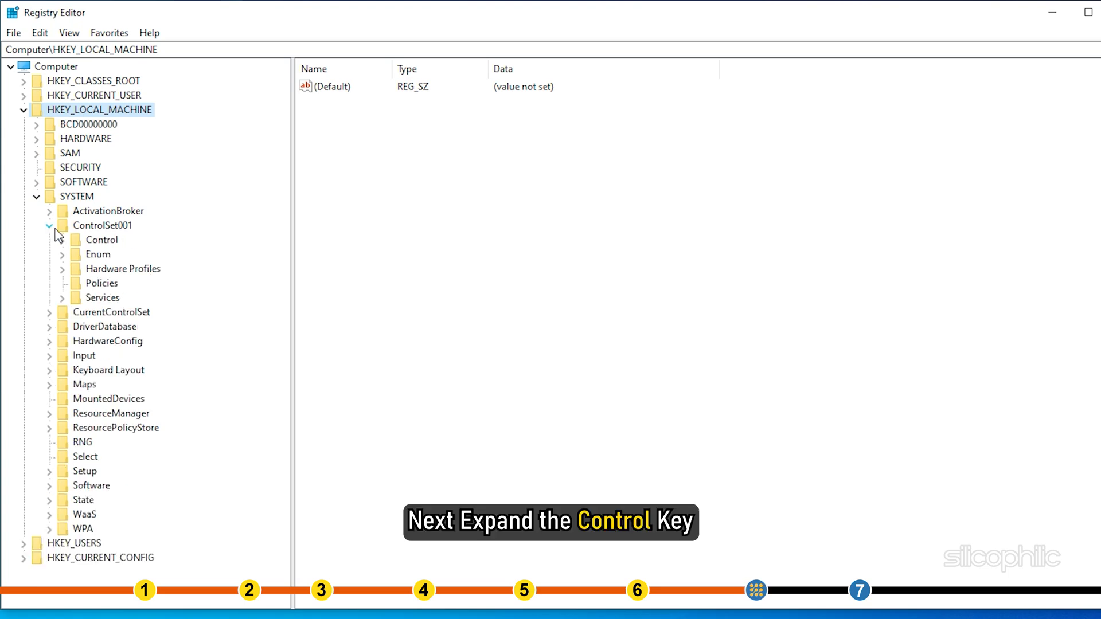
{"action": "left_click", "coordinate": [62, 240]}
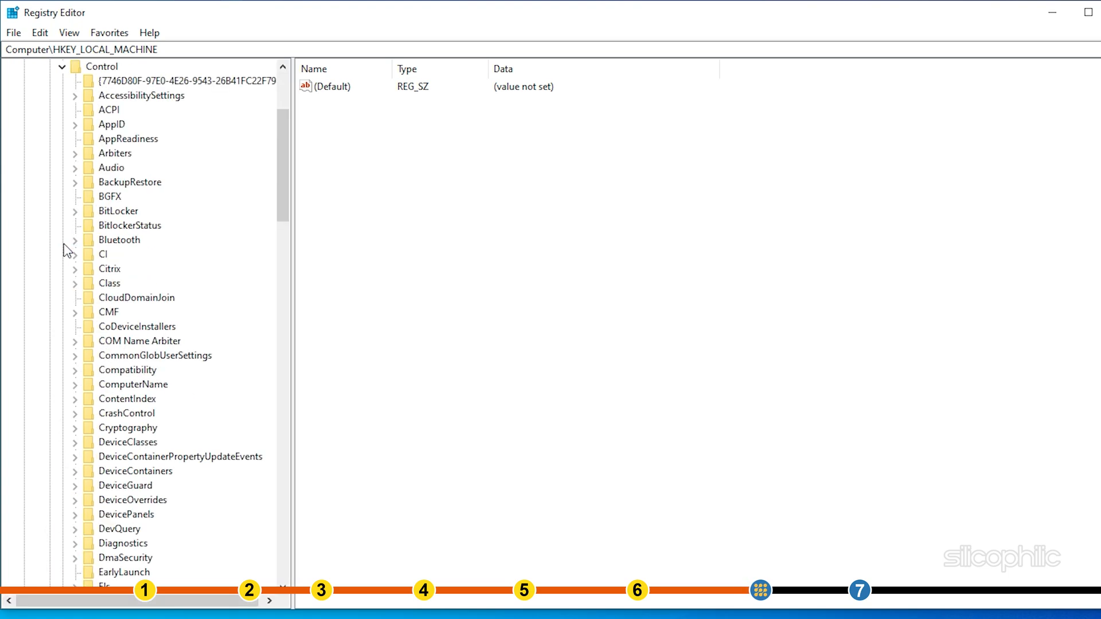
{"action": "scroll", "scroll_direction": "down", "scroll_amount": 3}
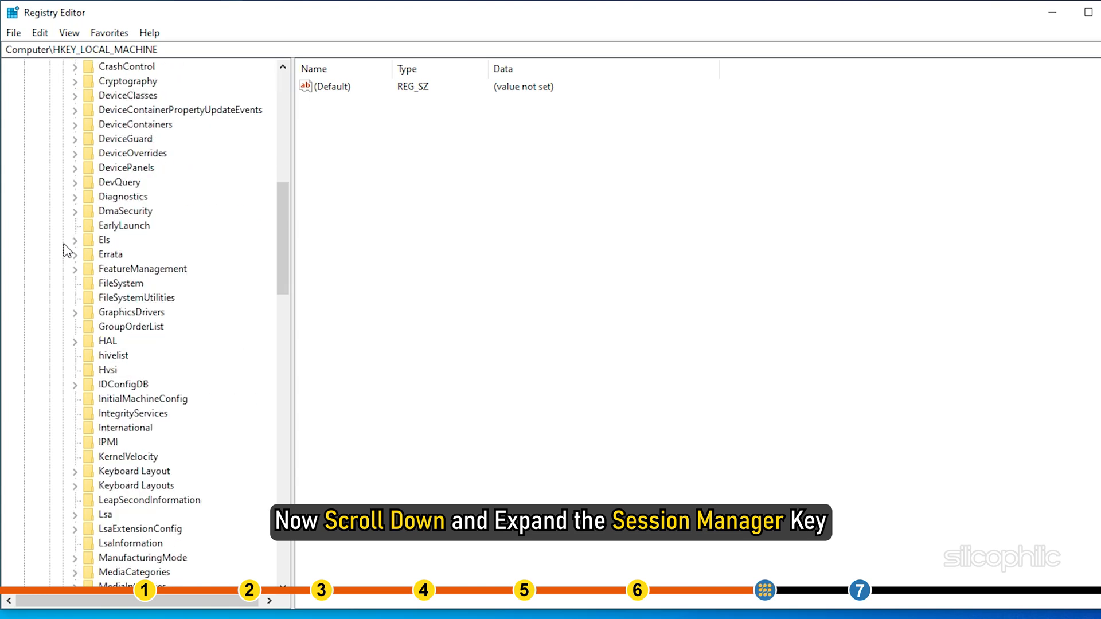
{"action": "scroll", "scroll_direction": "down", "scroll_amount": 3}
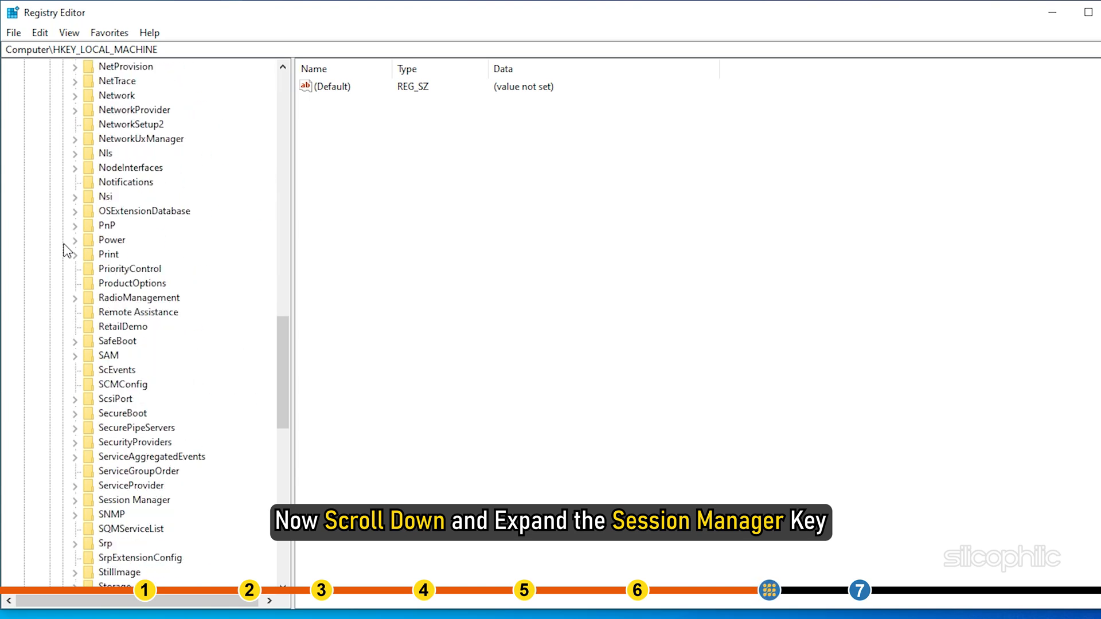
{"action": "scroll", "scroll_direction": "down", "scroll_amount": 3}
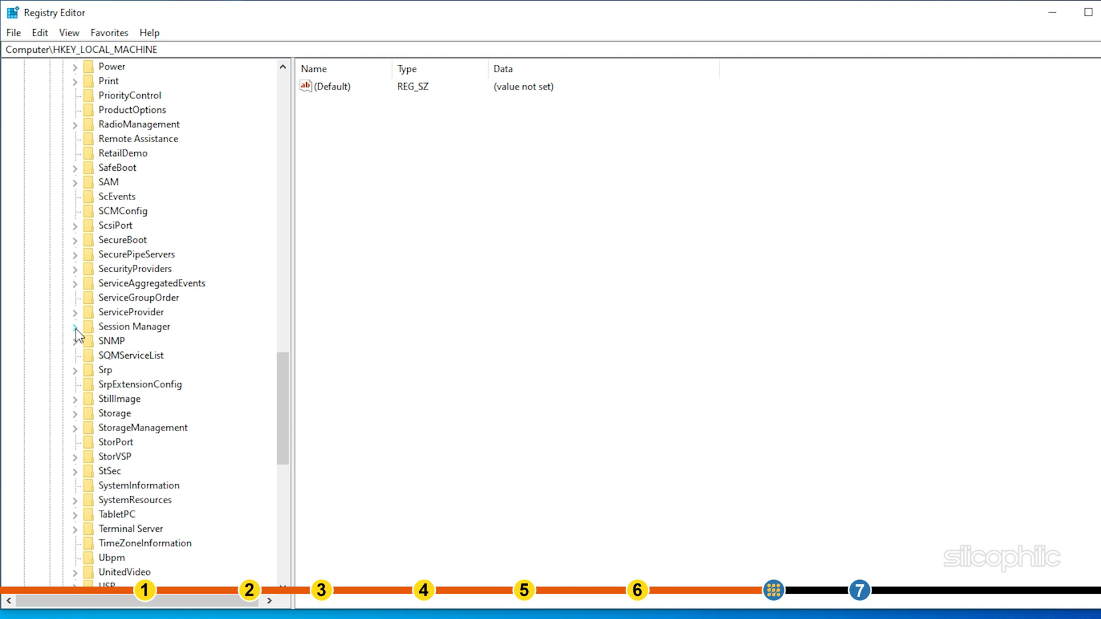
{"action": "left_click", "coordinate": [76, 327]}
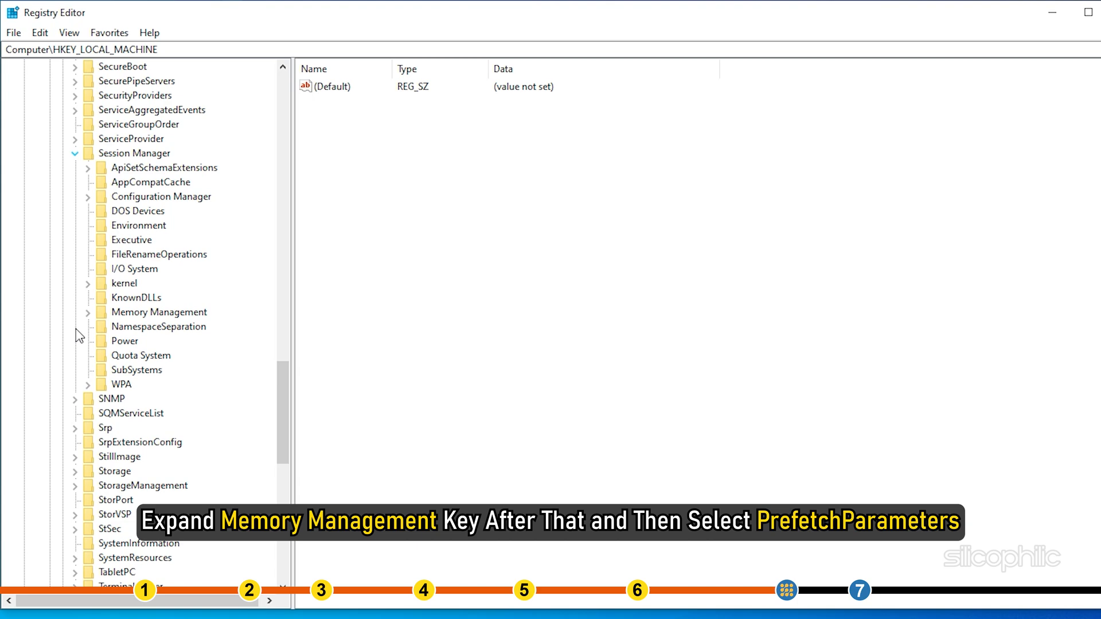
Expand Memory Management and select PrefetchParameters to list its values.
{"action": "scroll", "scroll_direction": "down", "scroll_amount": 3}
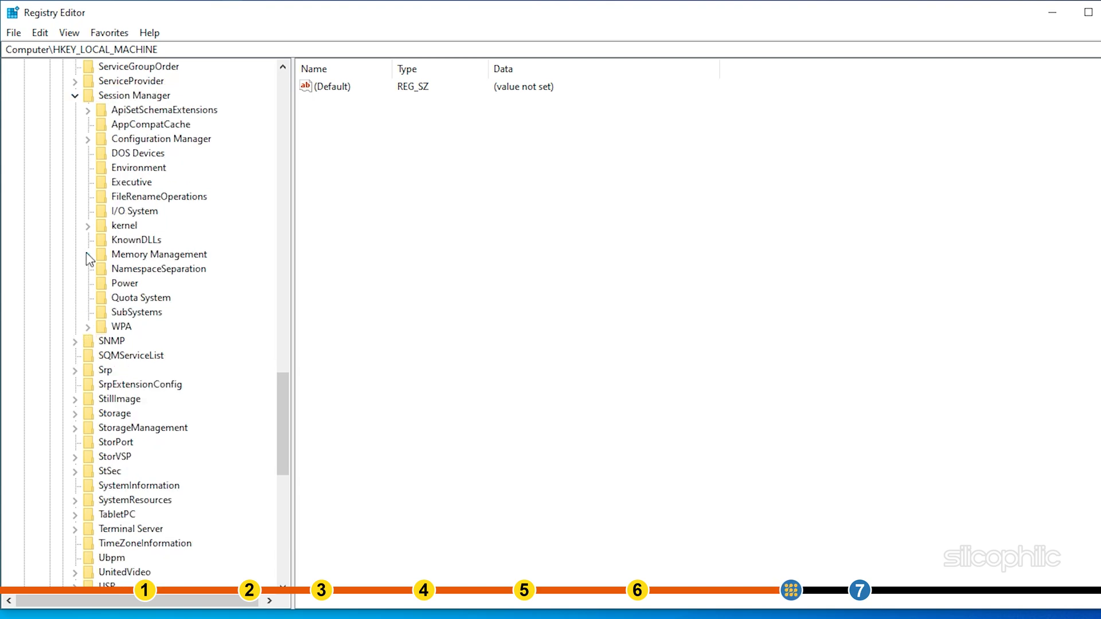
{"action": "left_click", "coordinate": [87, 255]}
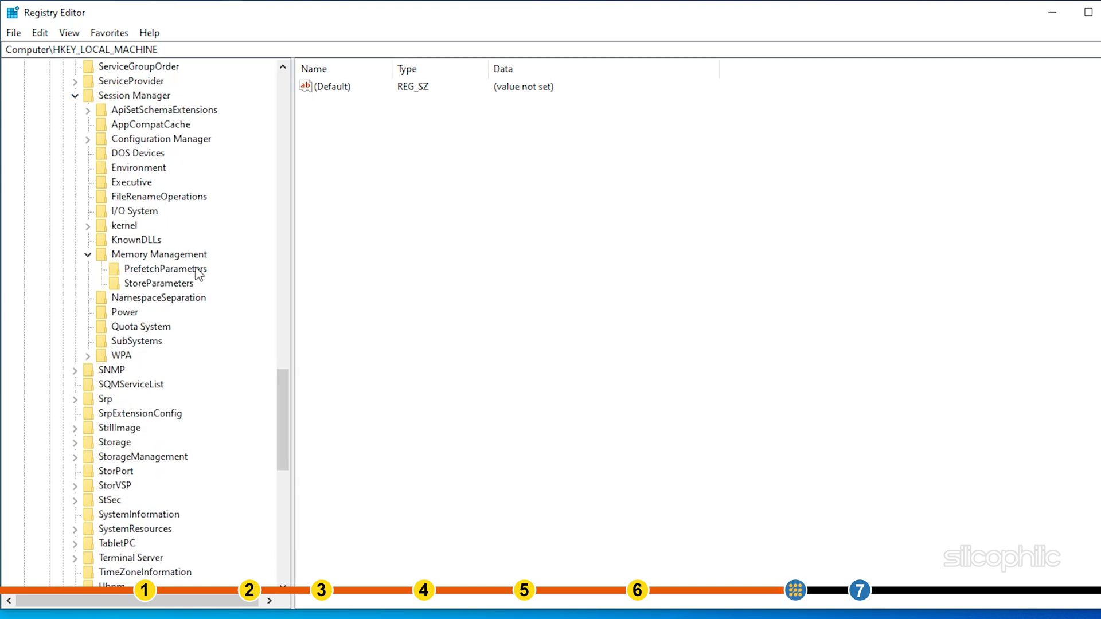
{"action": "left_click", "coordinate": [165, 268]}
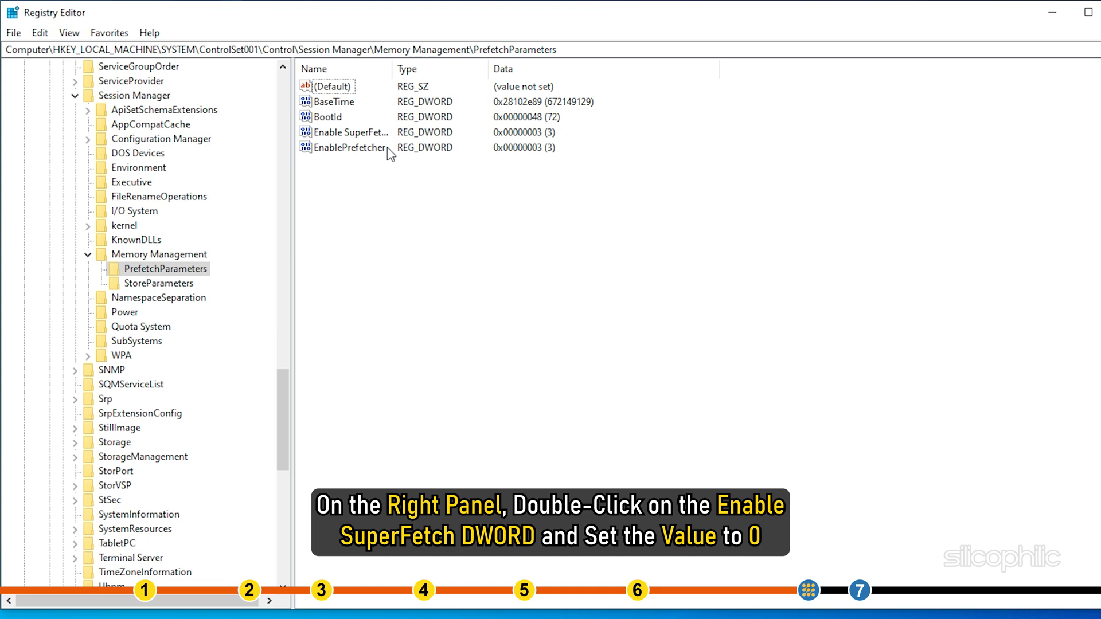
Edit Enable SuperFetch and set its Value data to 0.
{"action": "double_click", "coordinate": [349, 132]}
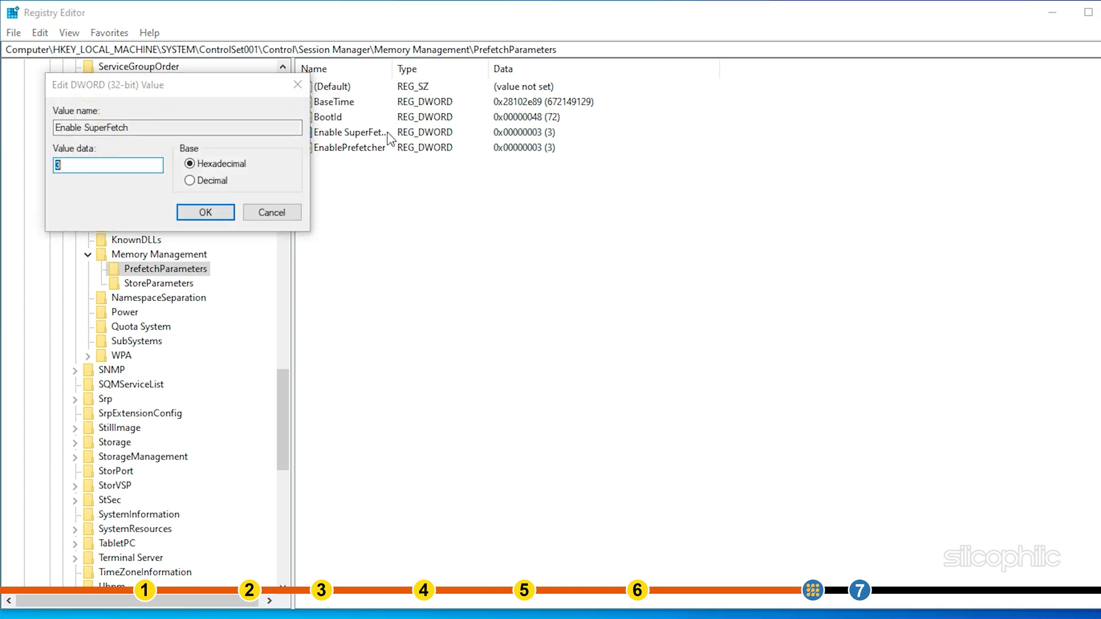
{"action": "left_click", "coordinate": [108, 165]}
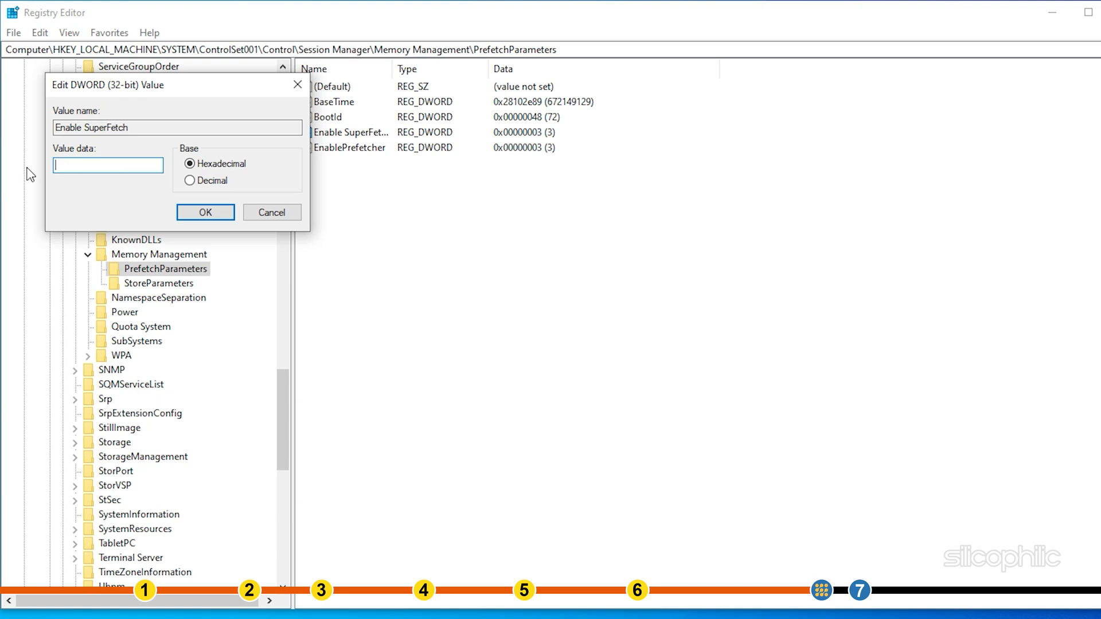
{"action": "type", "text": "0"}
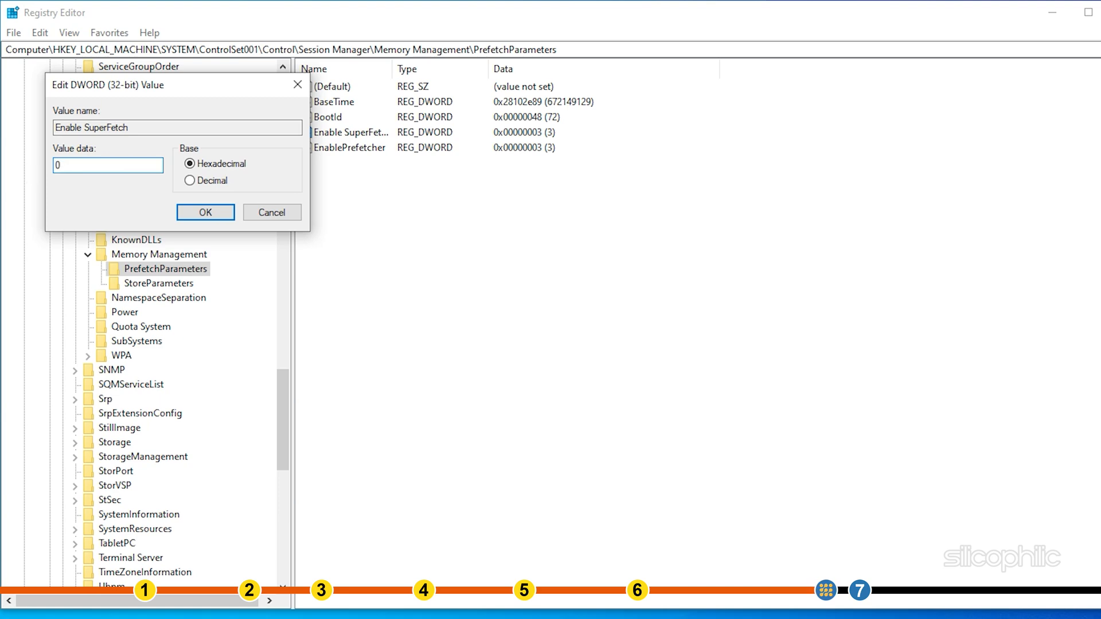
{"action": "left_click", "coordinate": [205, 212]}
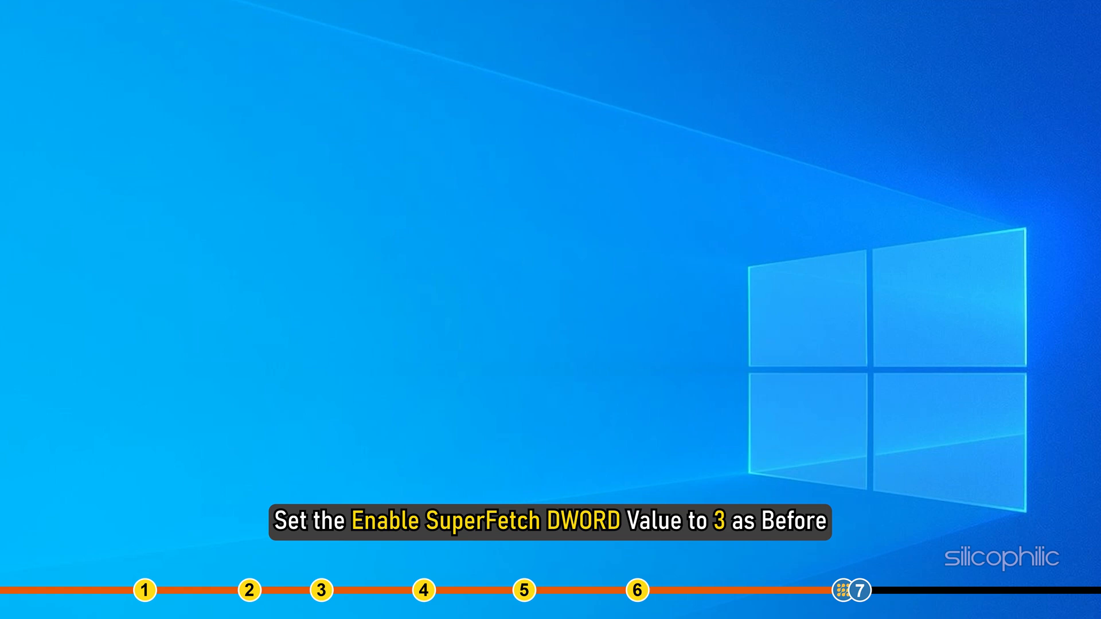
{"action": "mouse_move", "coordinate": [514, 188]}
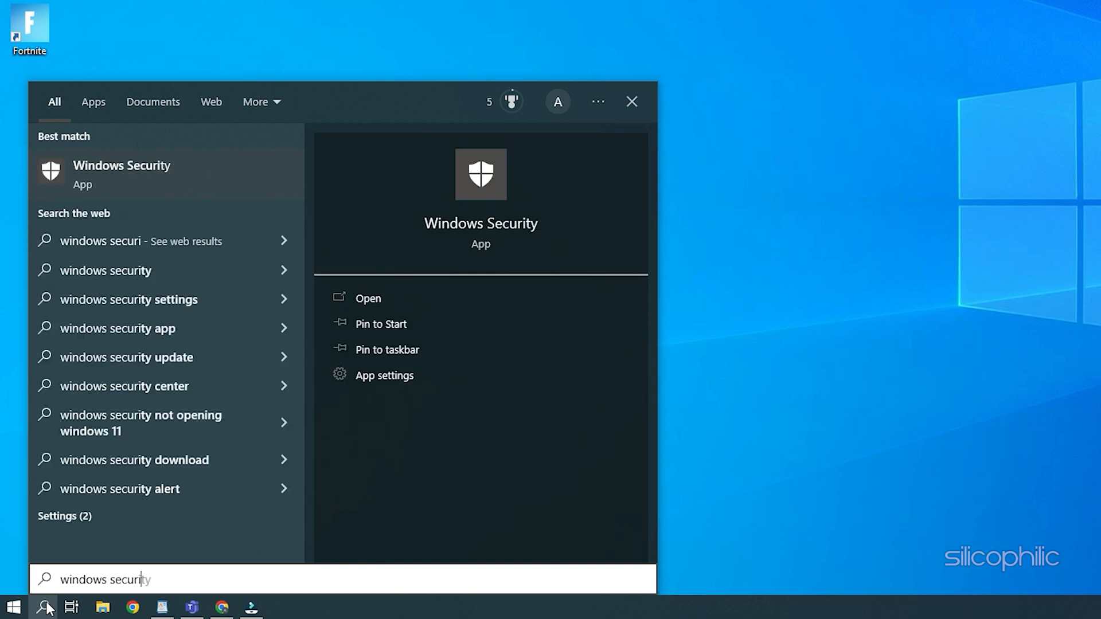
Search for Windows Security in the taskbar and launch the best match.
{"action": "type", "text": "ty"}
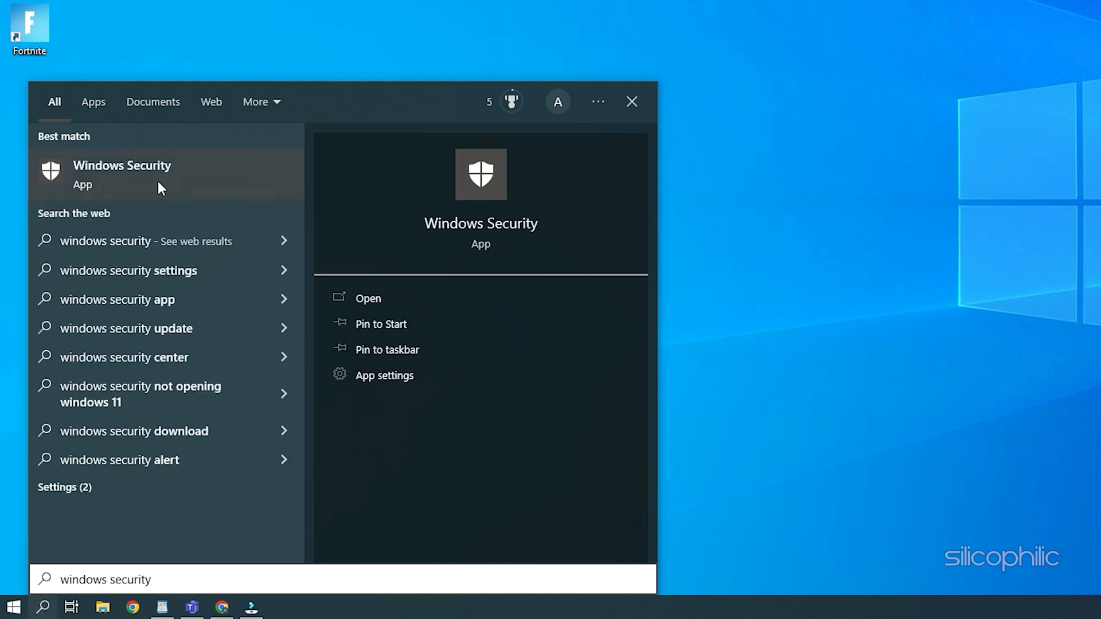
{"action": "left_click", "coordinate": [367, 299]}
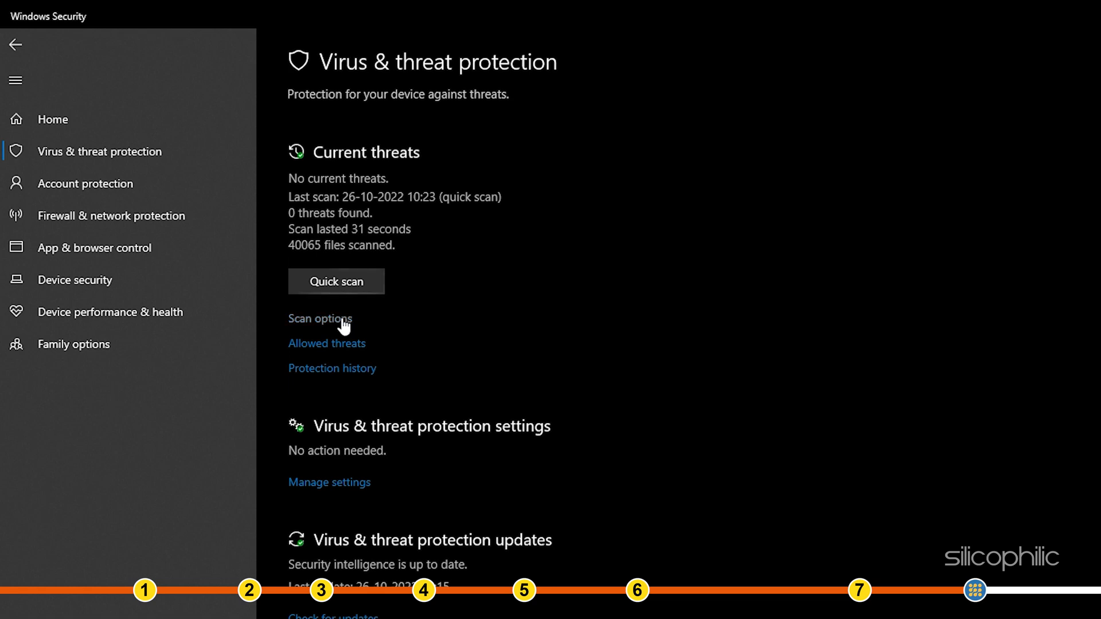
From Scan options select Microsoft Defender Offline scan and start it with Scan now.
{"action": "left_click", "coordinate": [320, 320]}
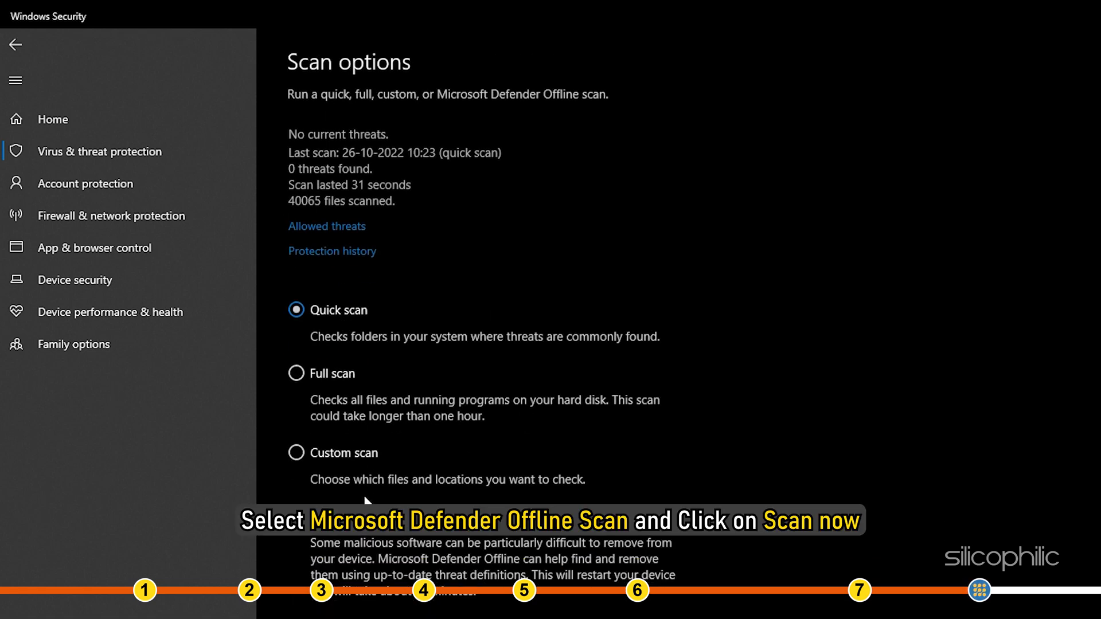
{"action": "scroll", "scroll_direction": "down", "scroll_amount": 3}
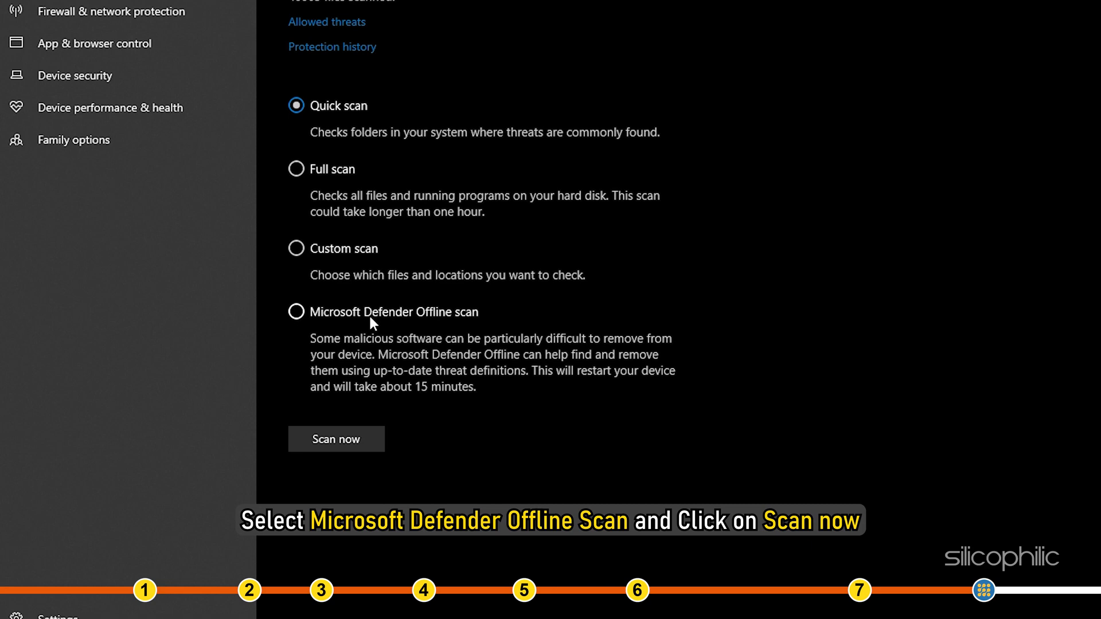
{"action": "left_click", "coordinate": [296, 312]}
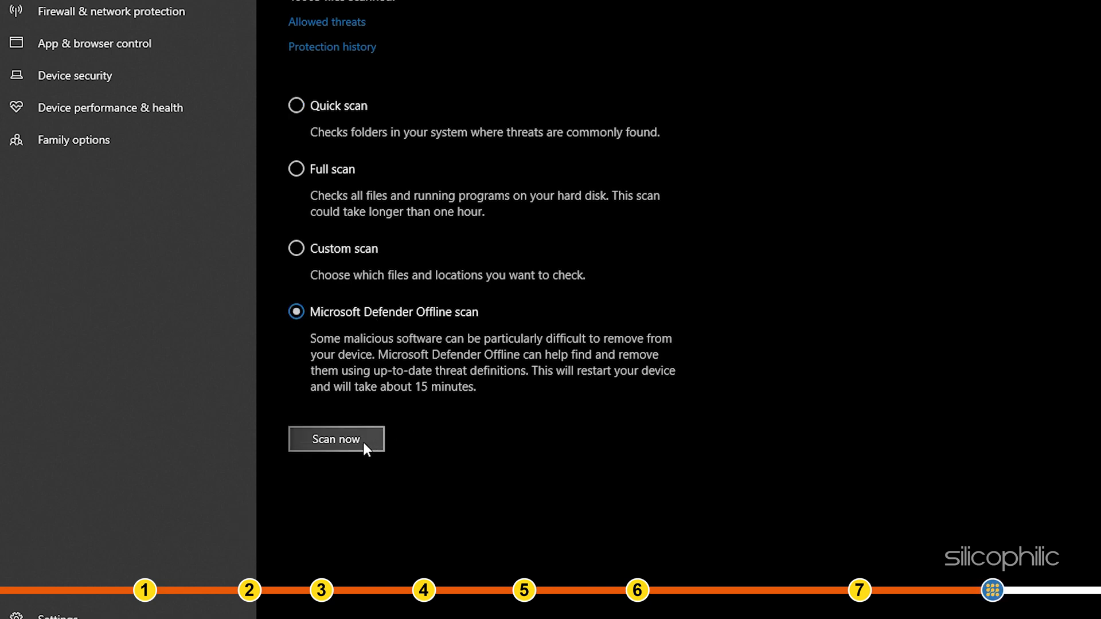
{"action": "left_click", "coordinate": [336, 440]}
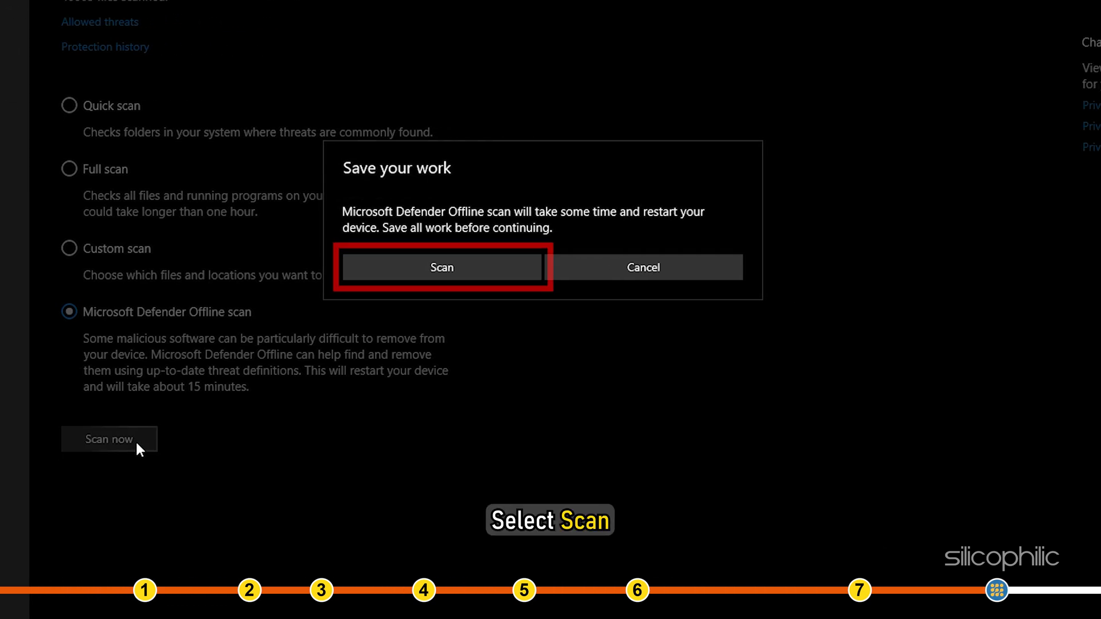
{"action": "mouse_move", "coordinate": [228, 400]}
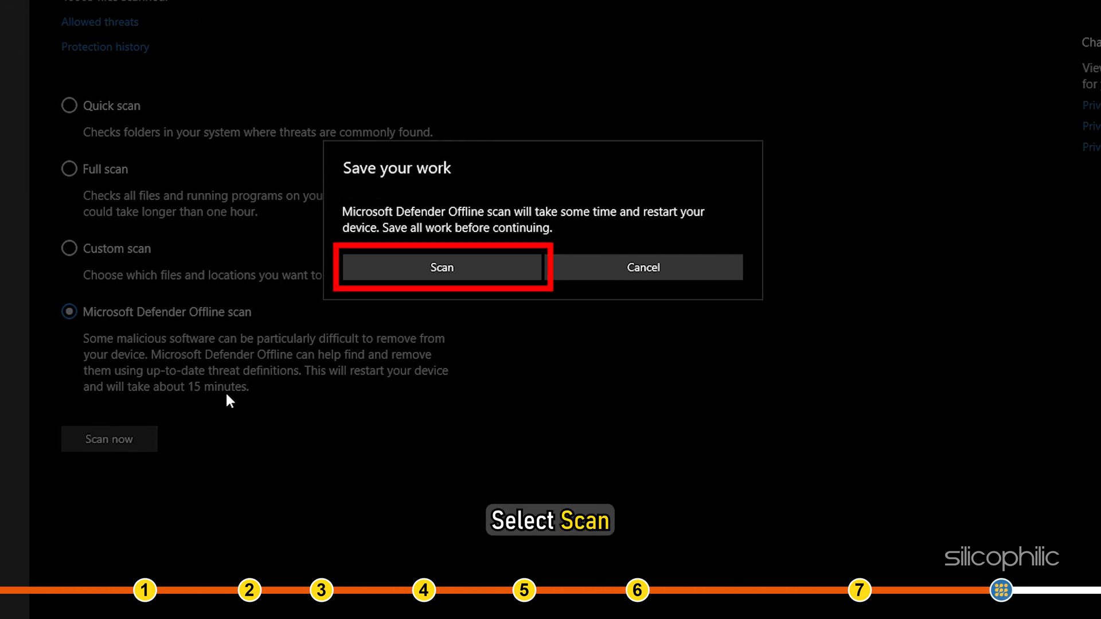